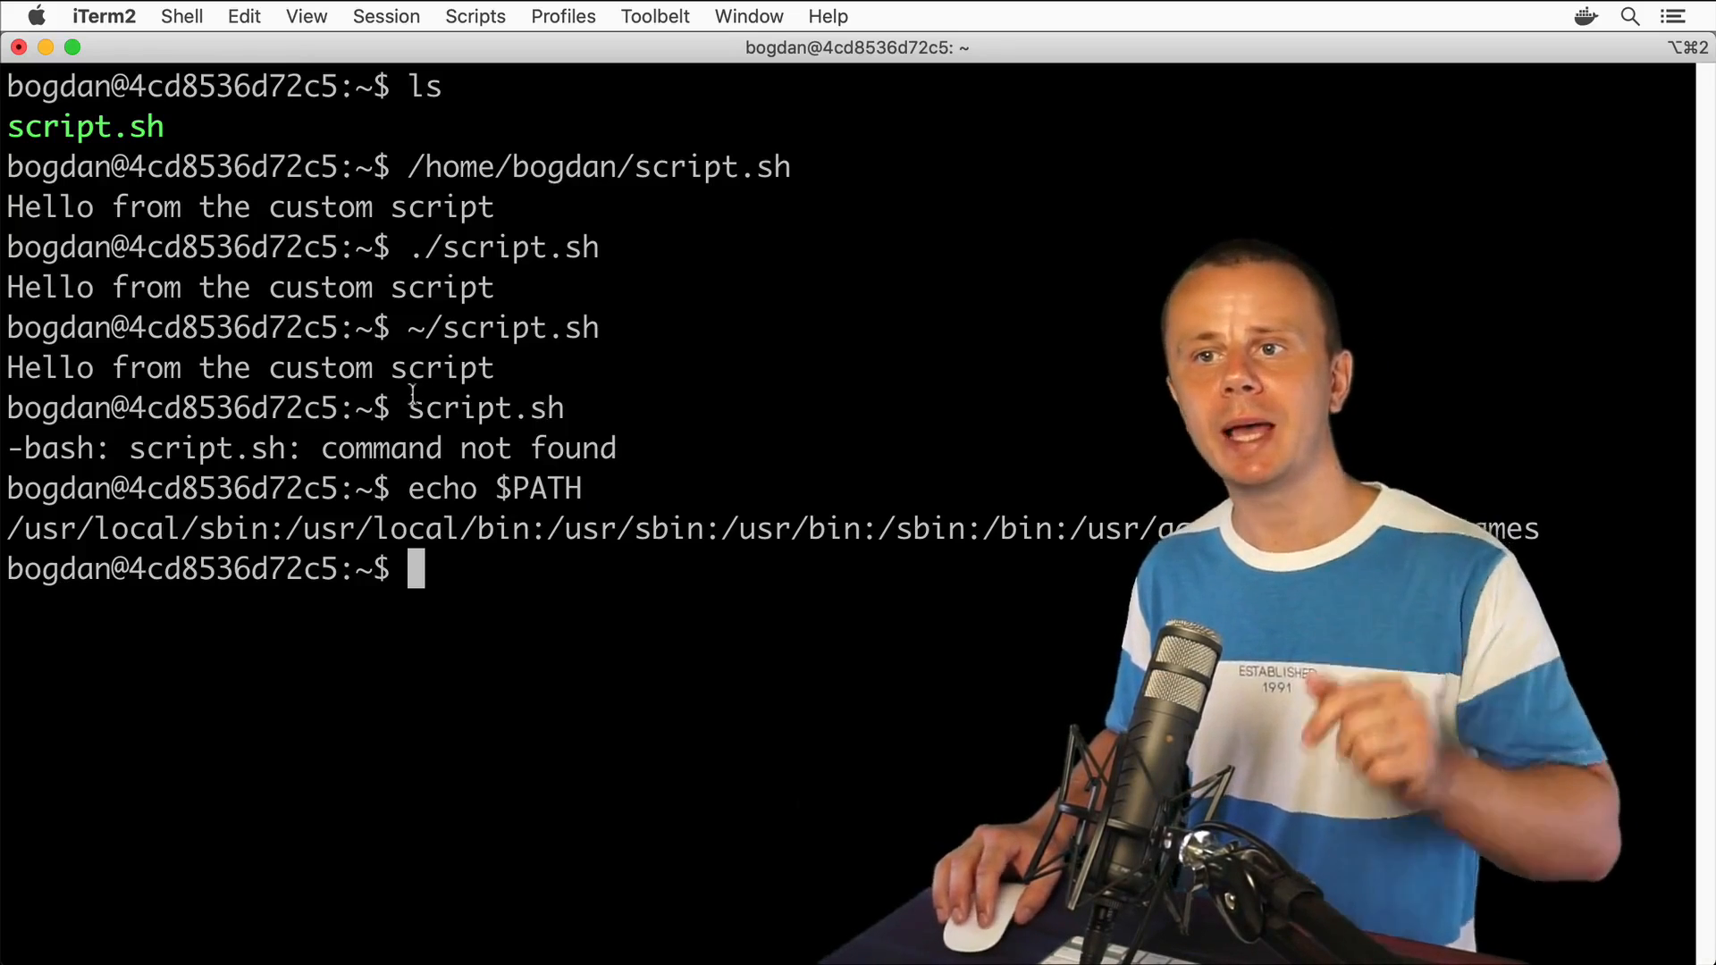
- Highlight the failed script.sh command, then create a bin folder and list it with ls
double_click(485, 408)
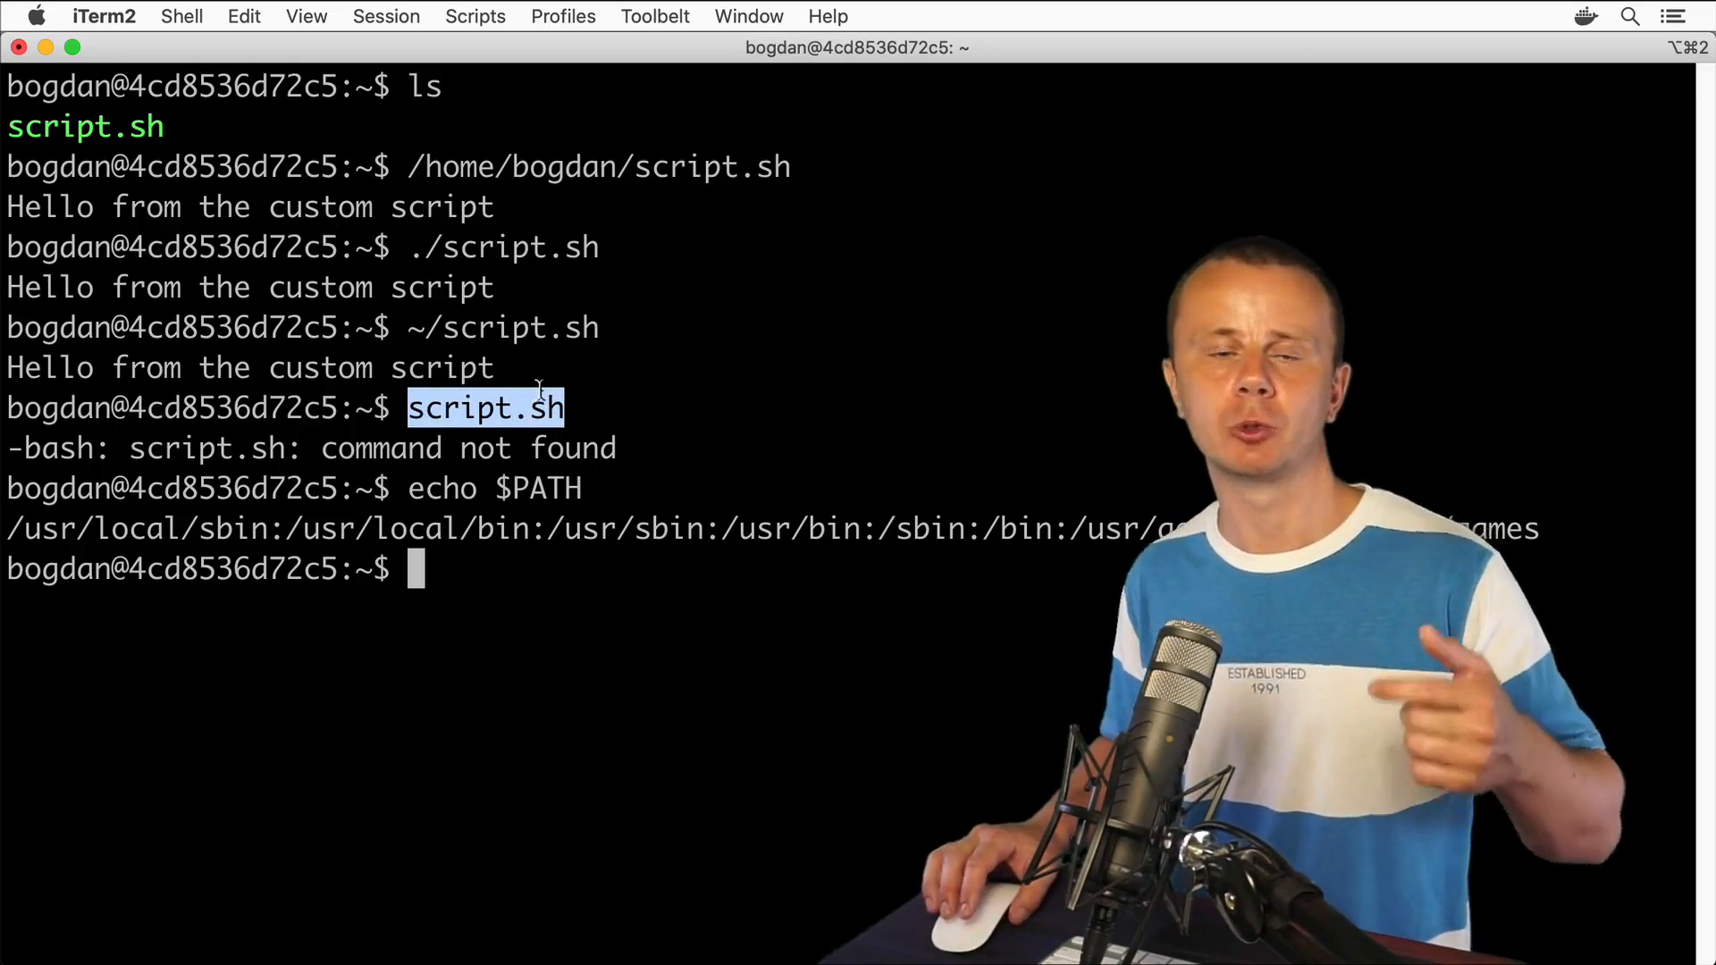
double_click(535, 488)
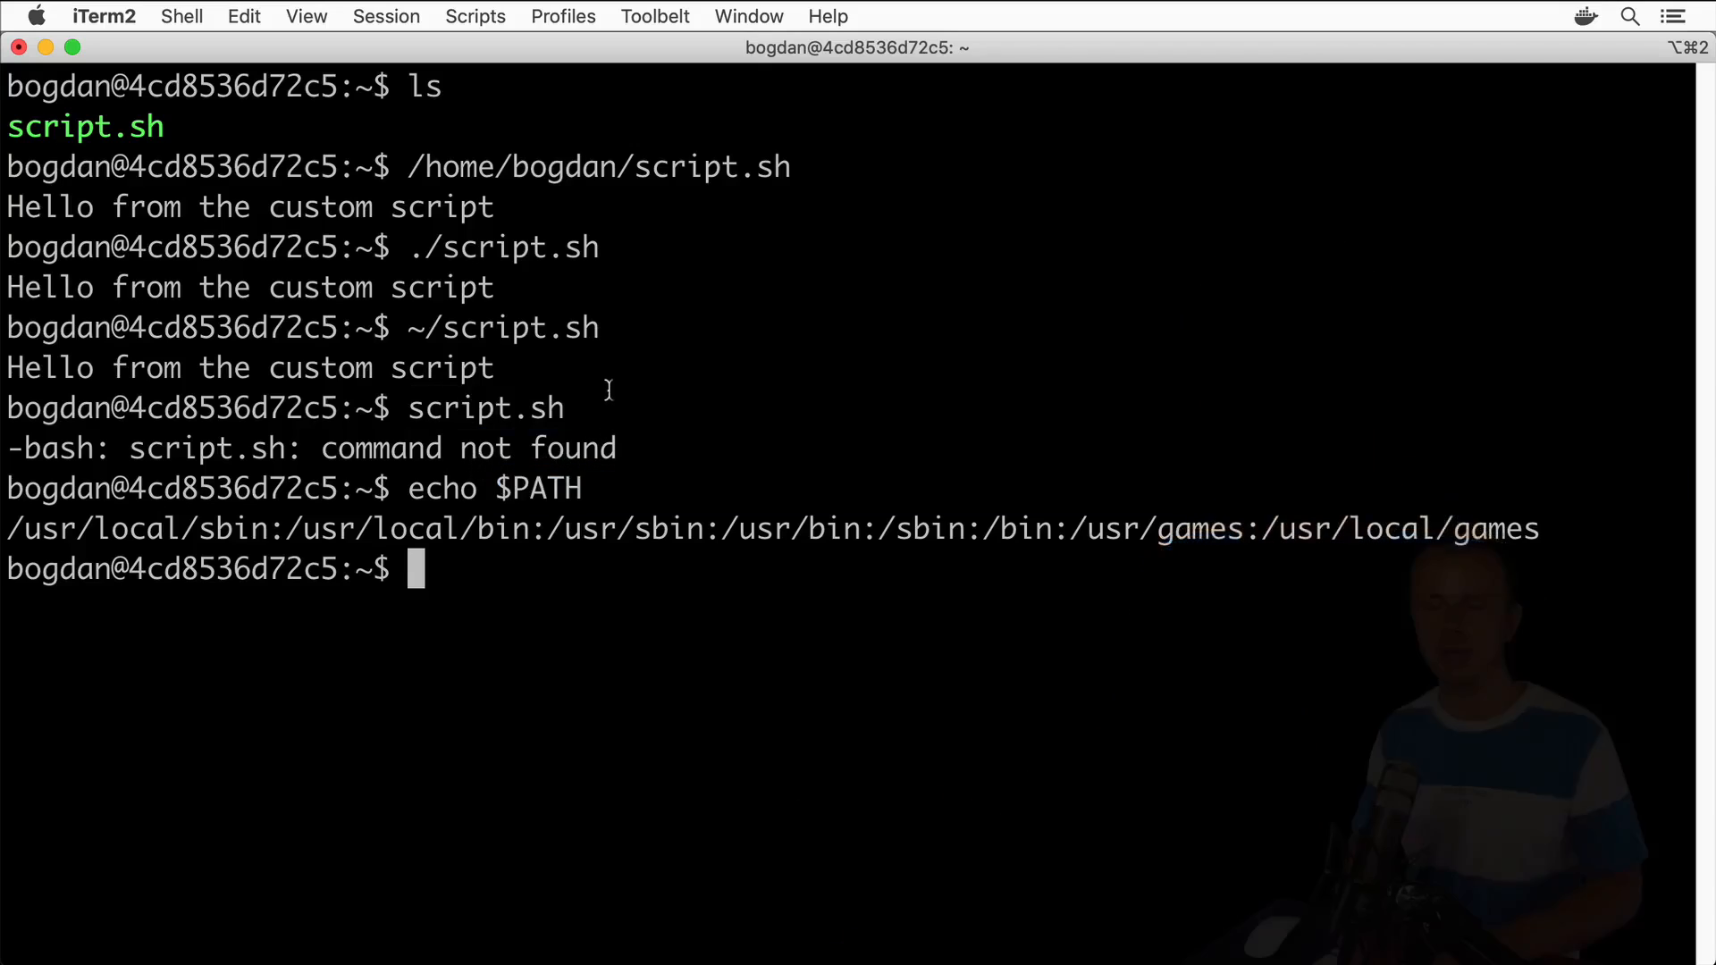
type("mkdir bin")
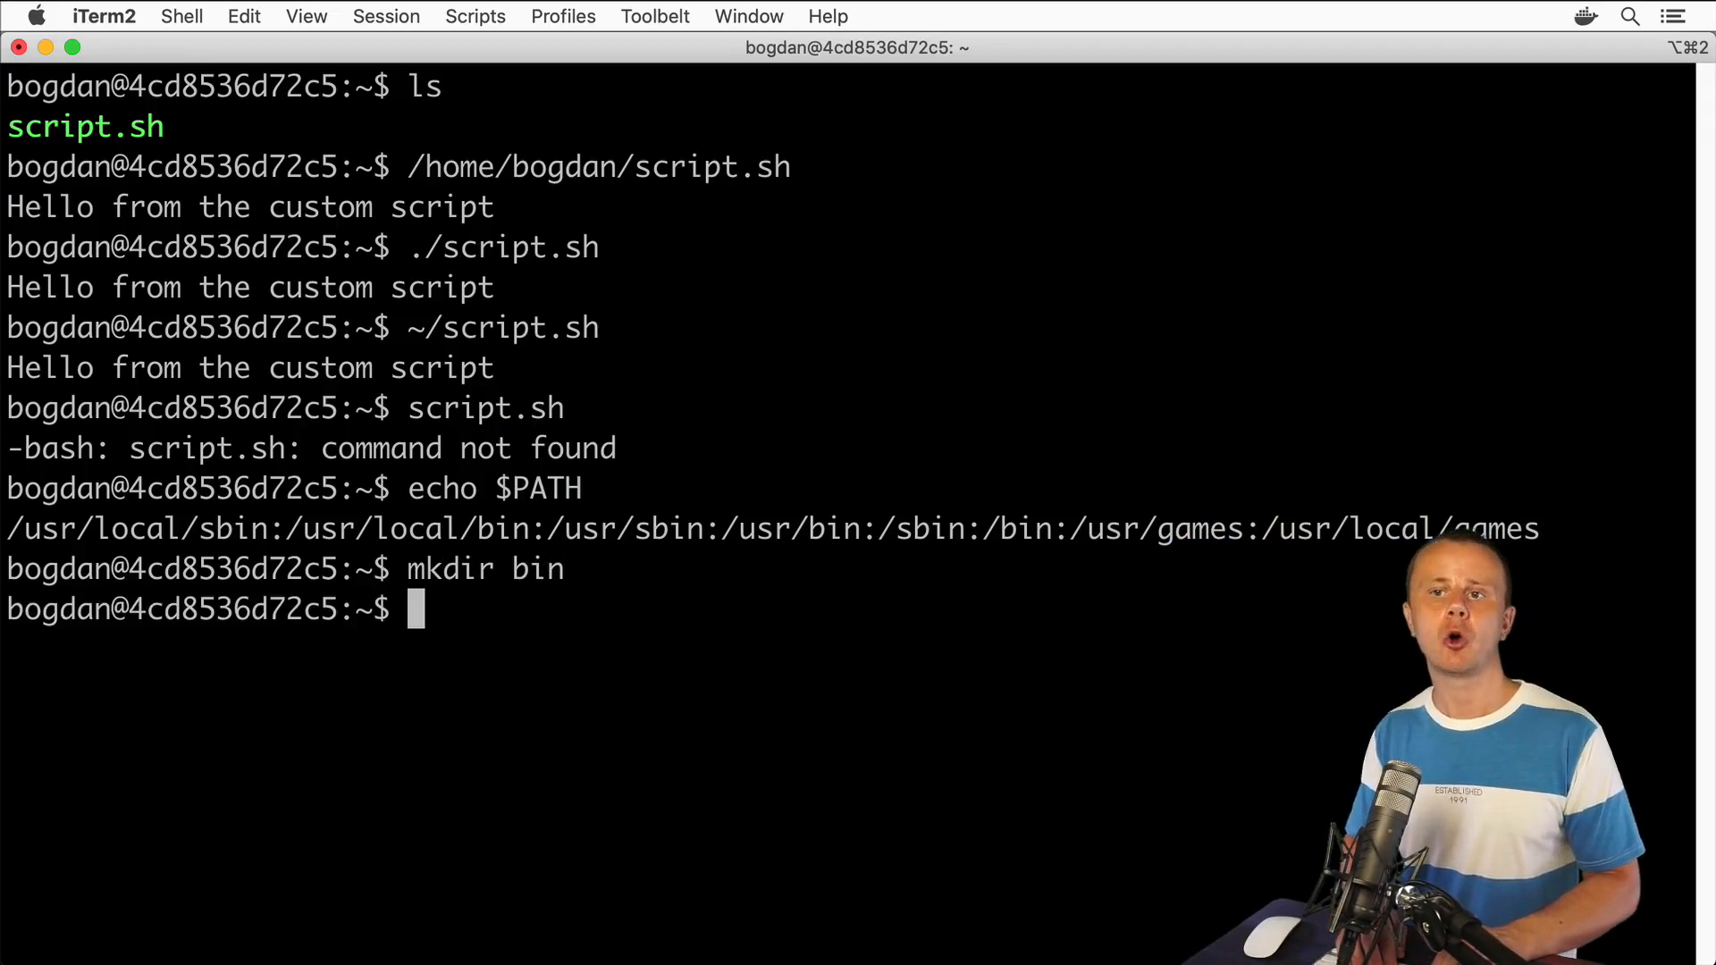
type("ls")
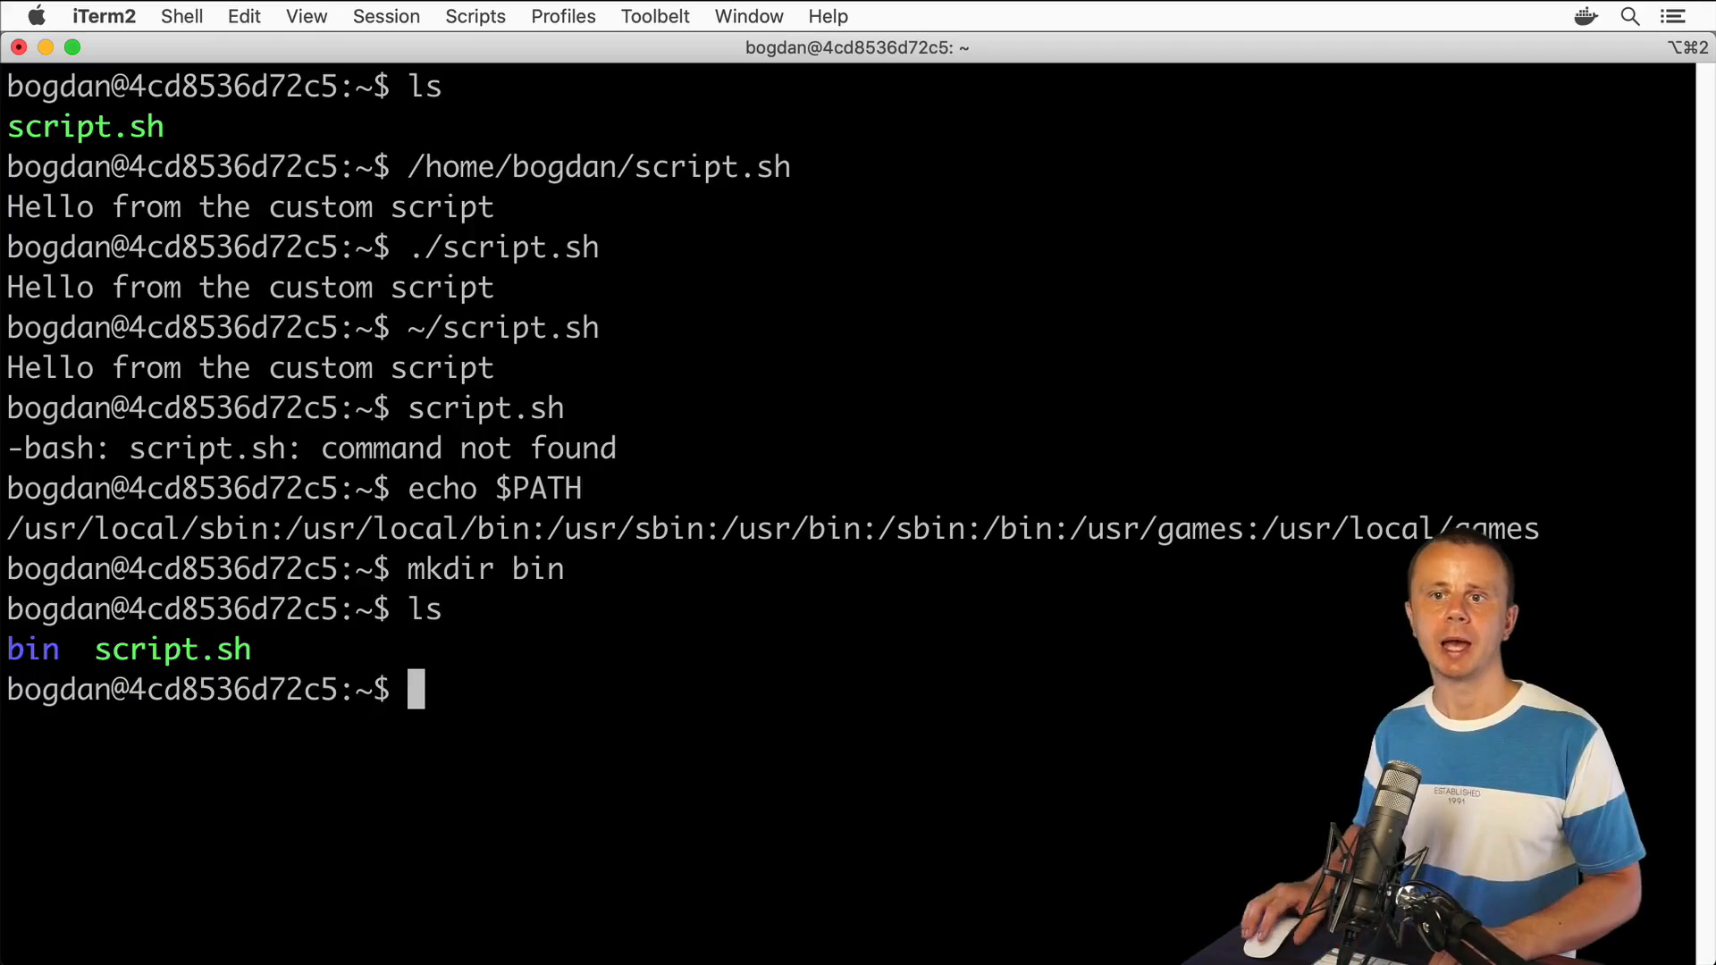
mouse_move(536, 605)
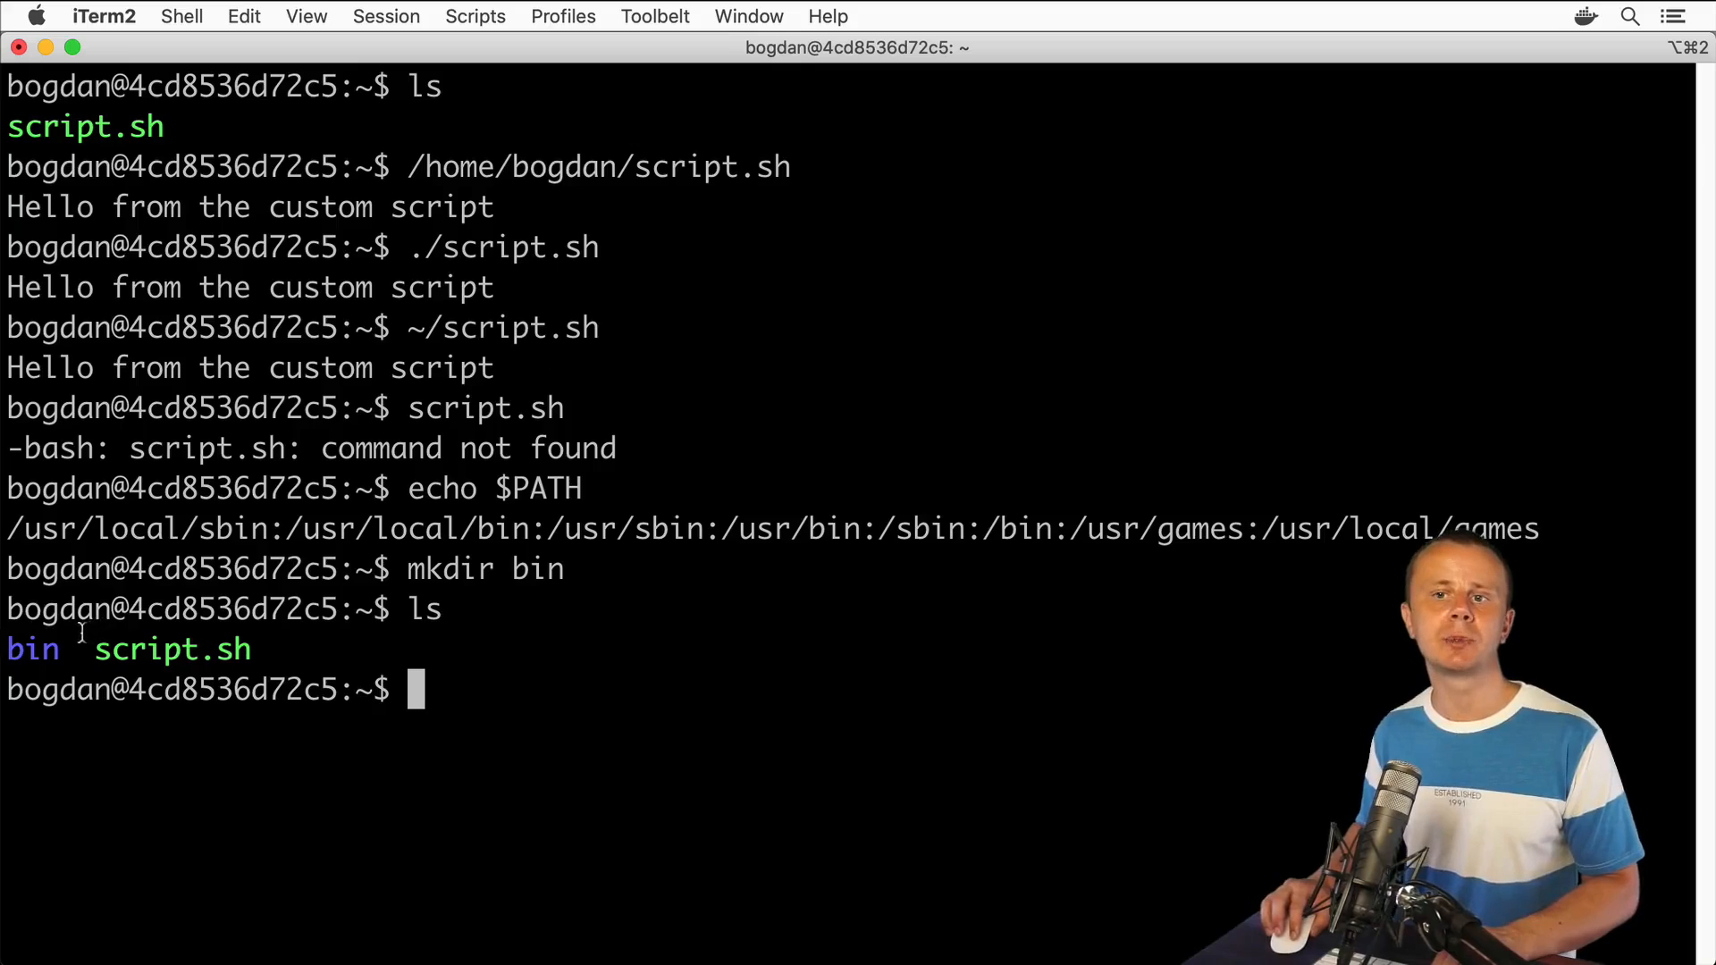
double_click(171, 648)
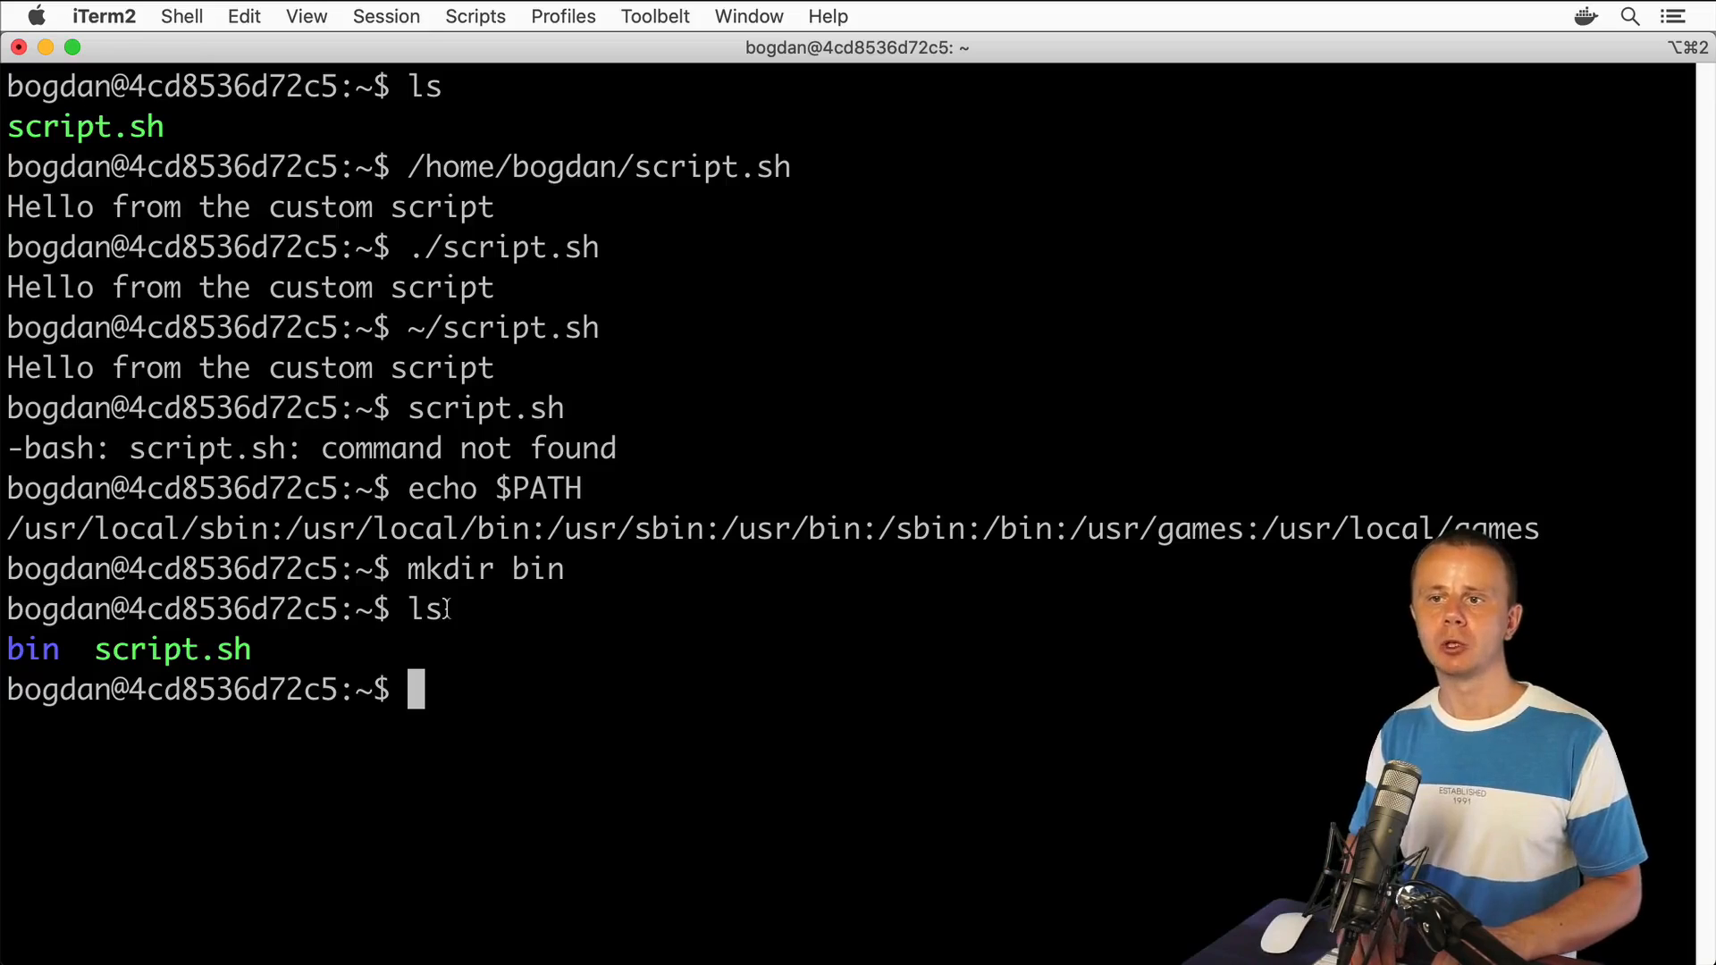
- Move script.sh into bin/script.sh and confirm it with ls bin
type("mv")
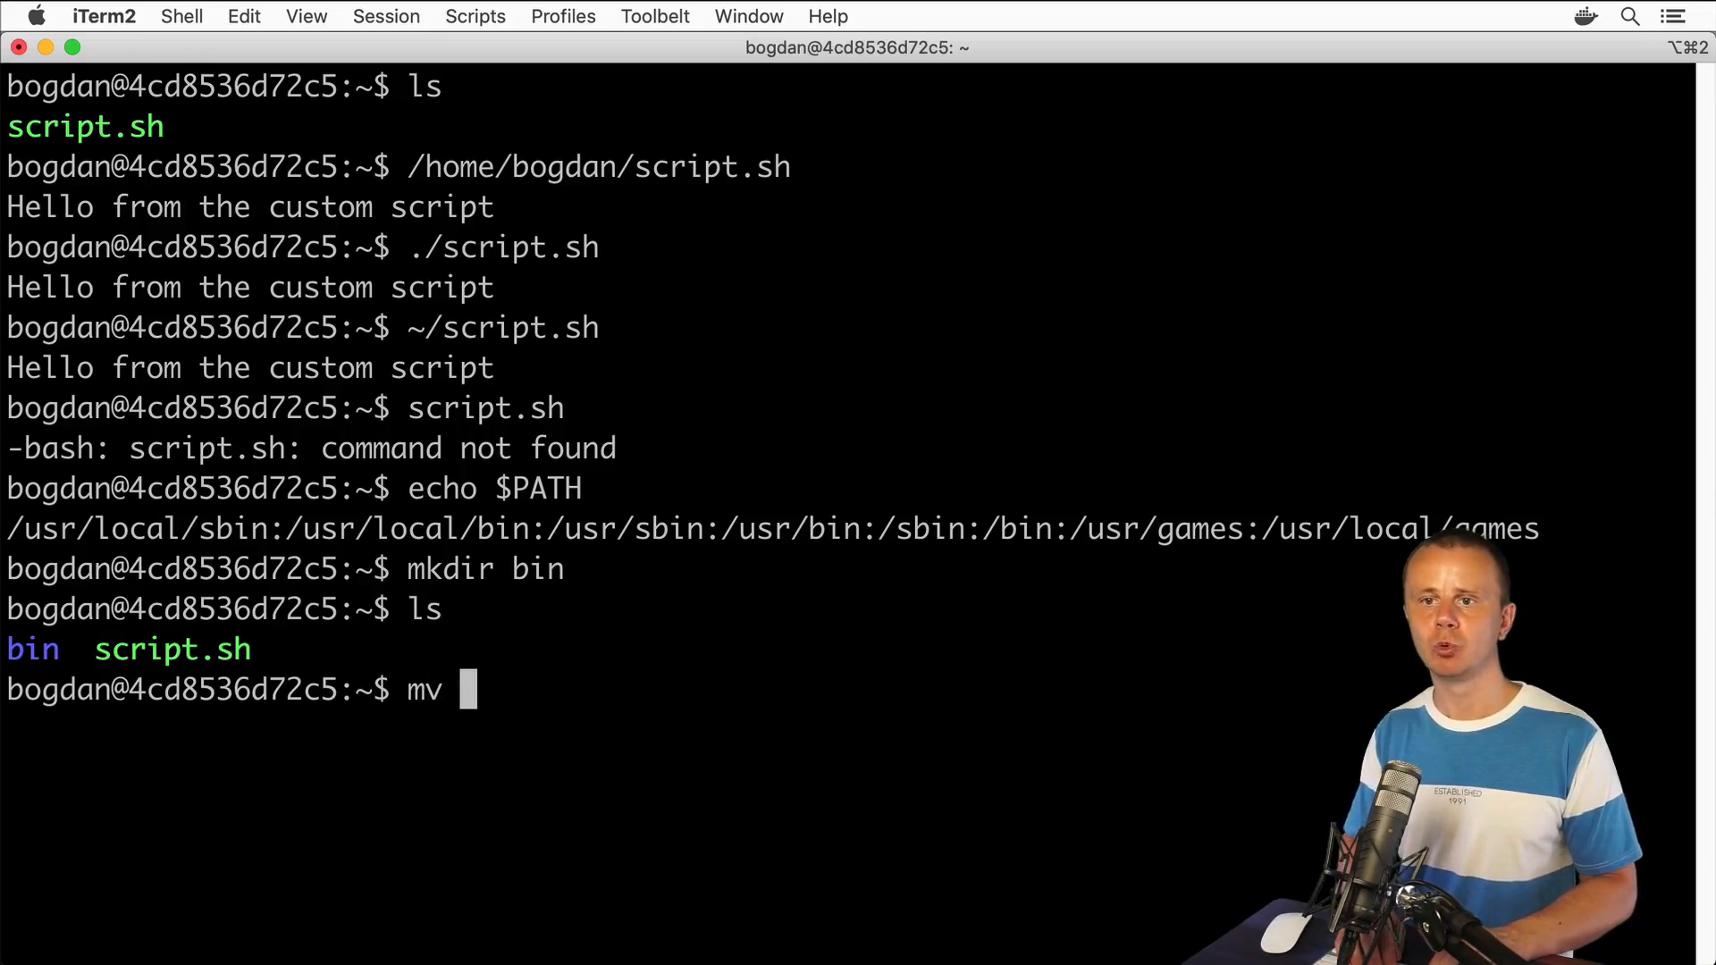
type("script.")
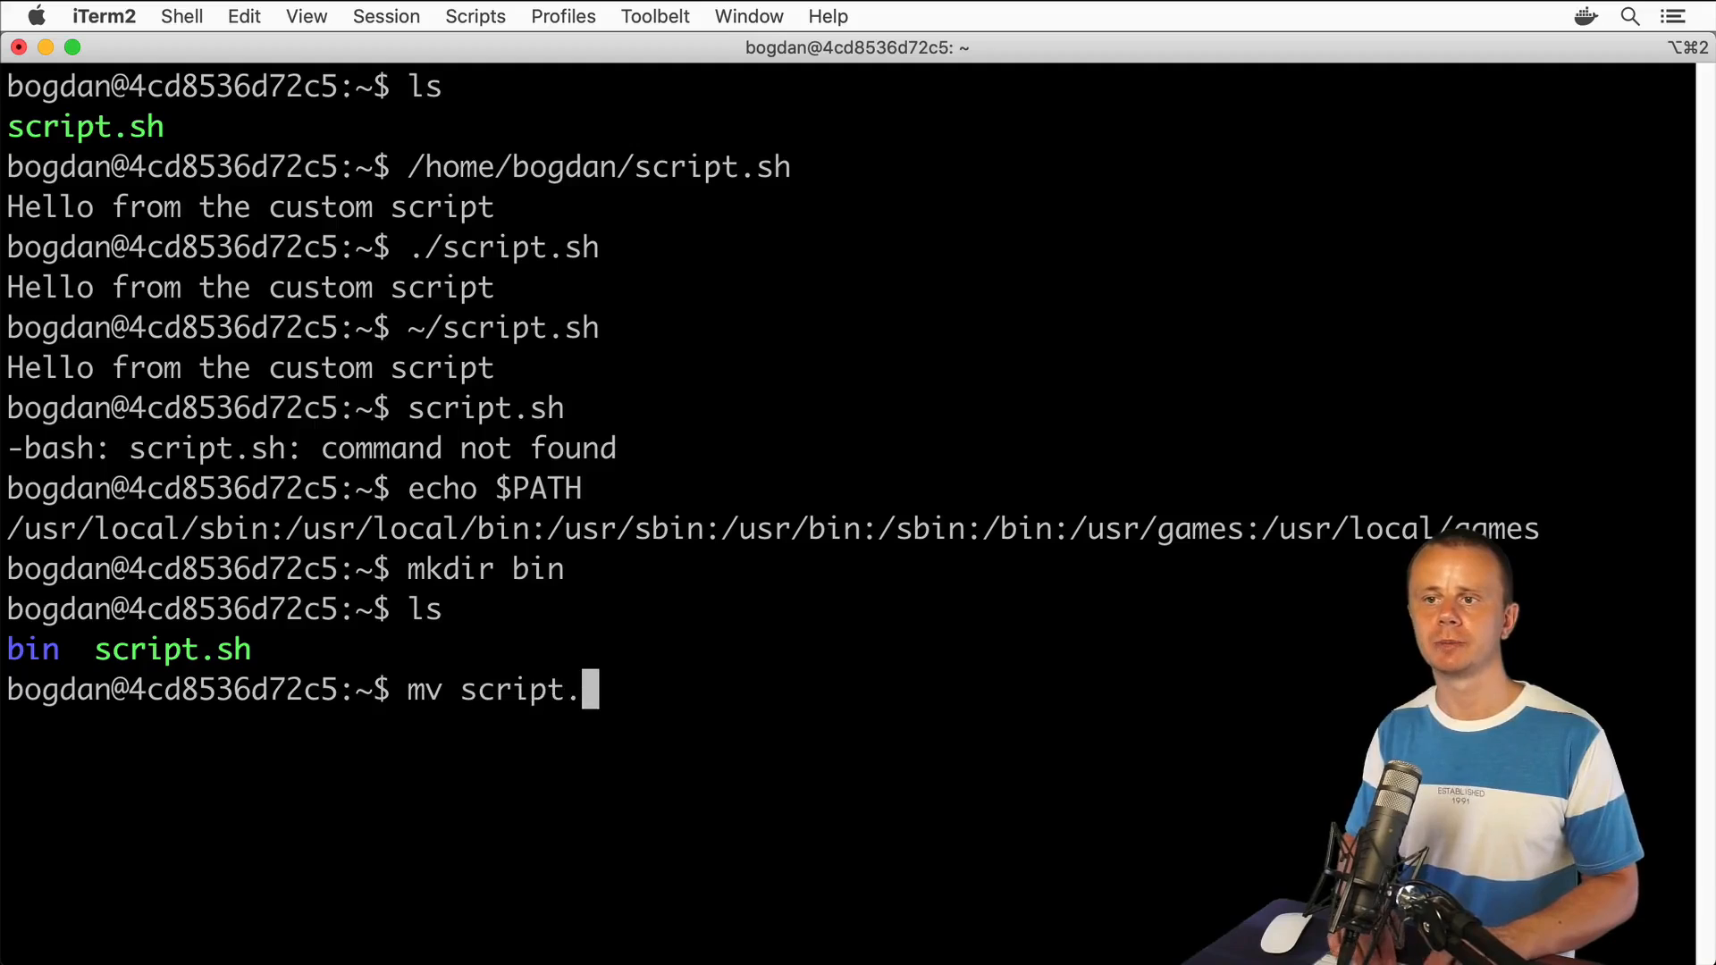
type("sh bin/script.sh")
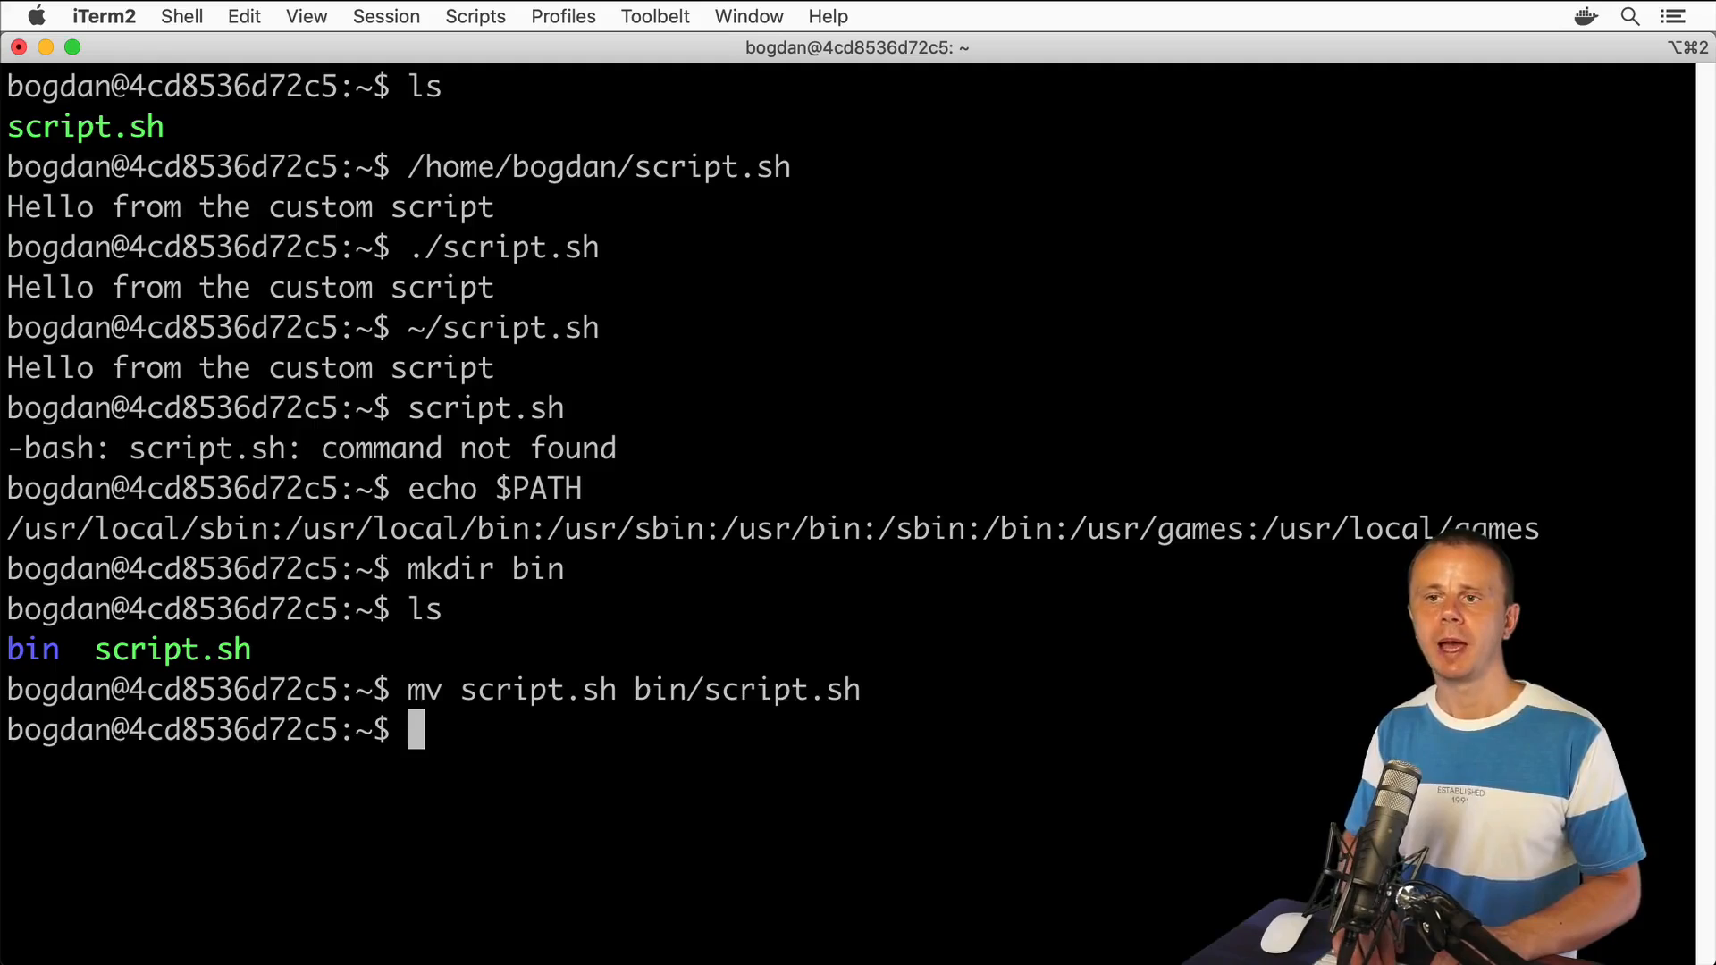
type("ls bin")
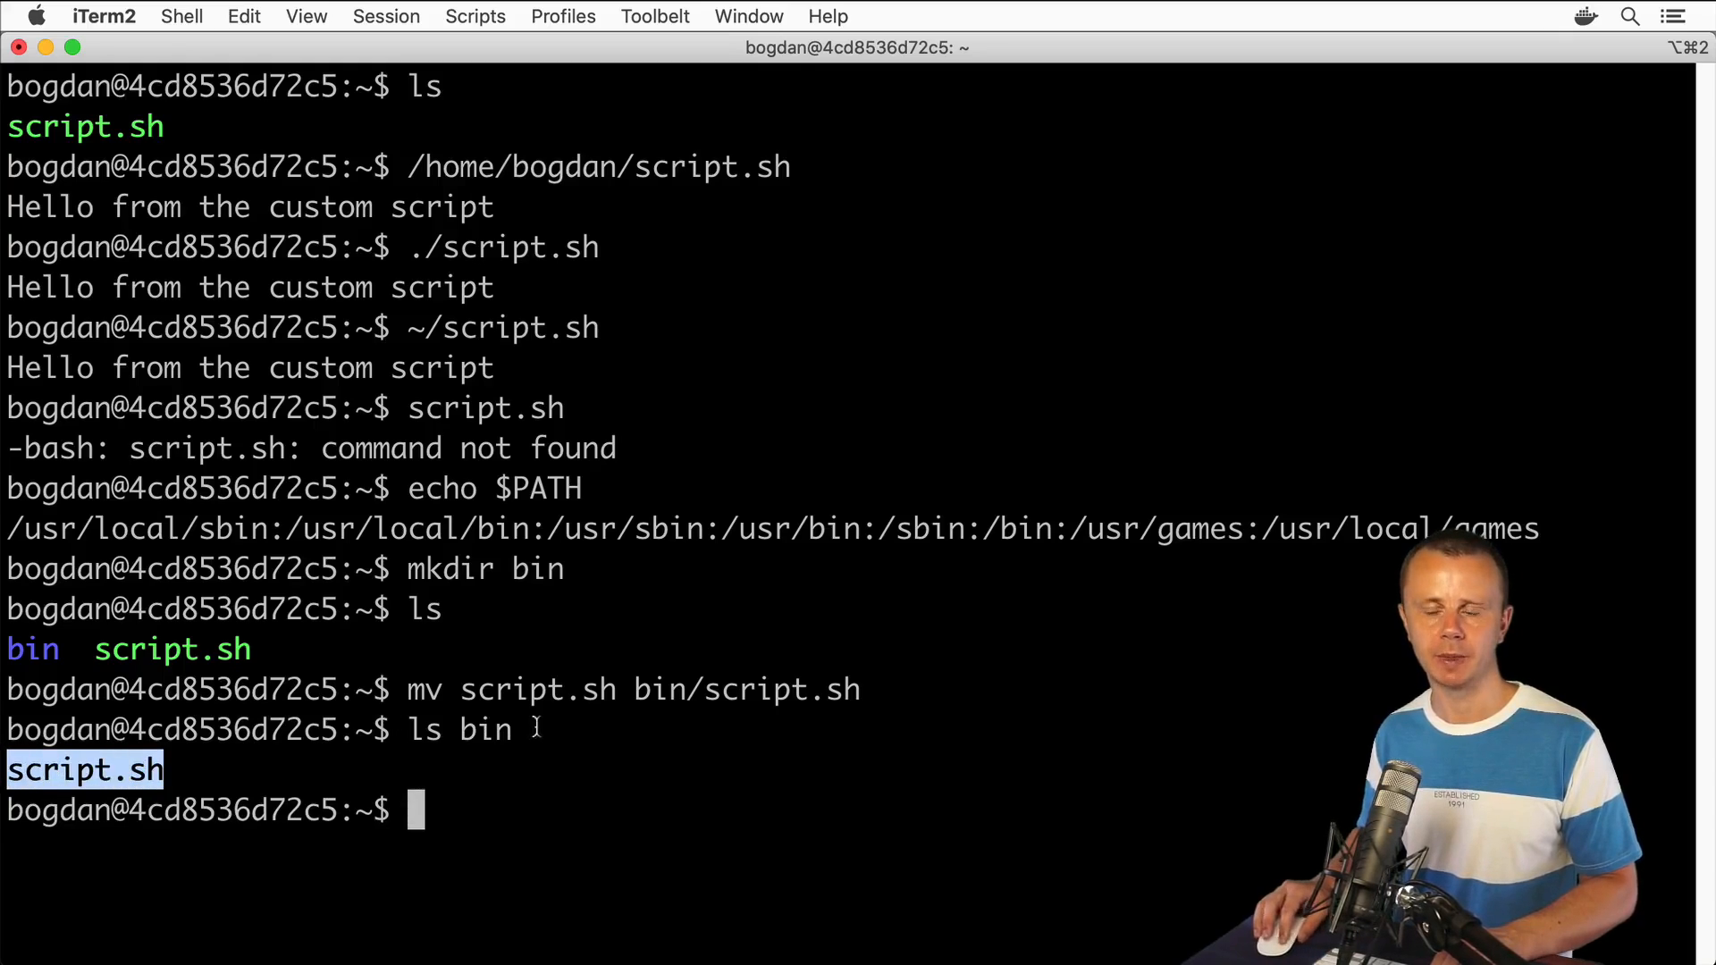
- Change into bin and confirm the path /home/bogdan/bin with pwd
type("cd bin")
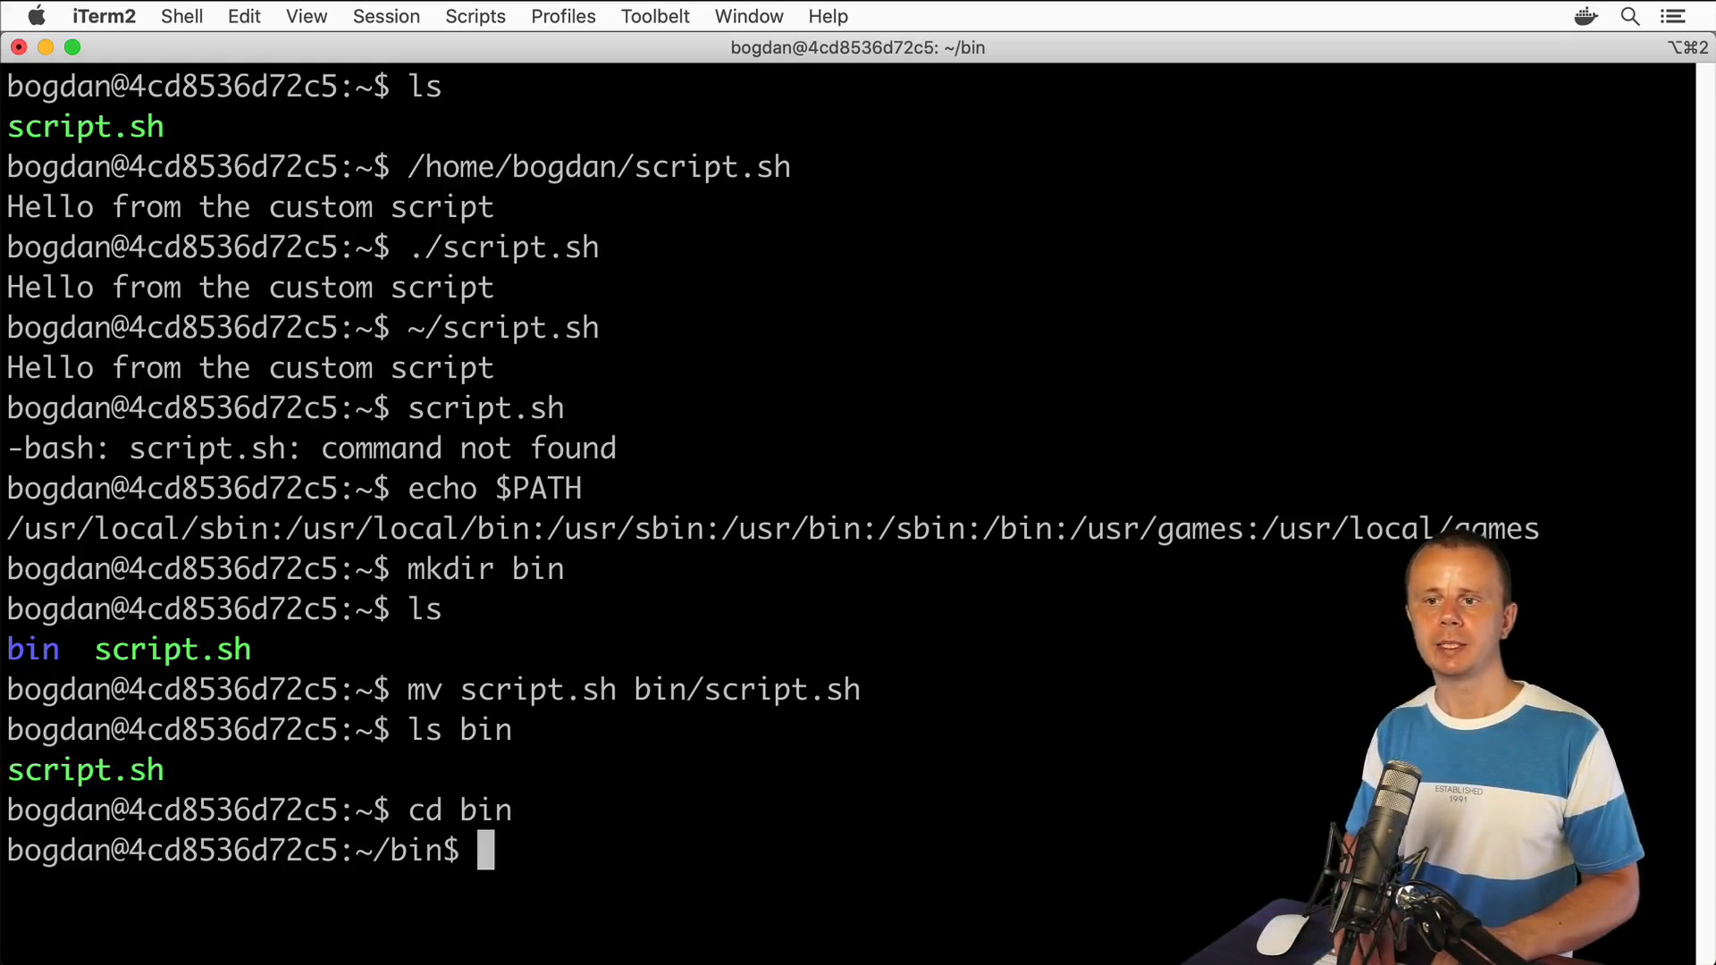
type("pwd")
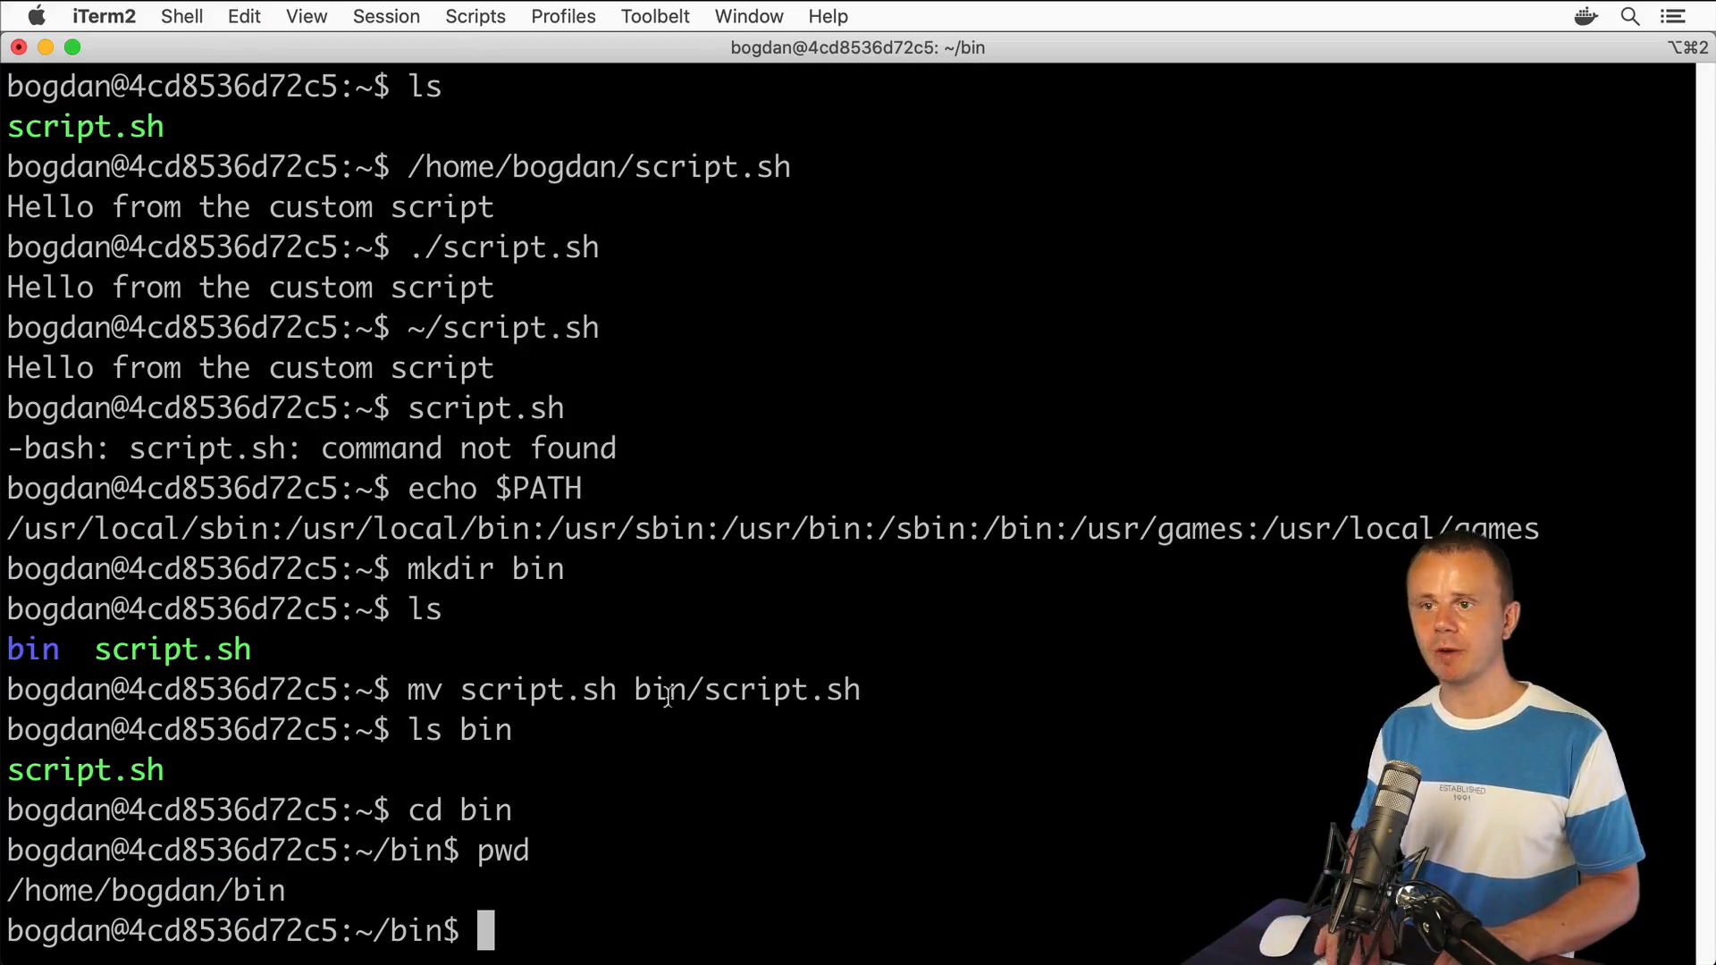
type("export")
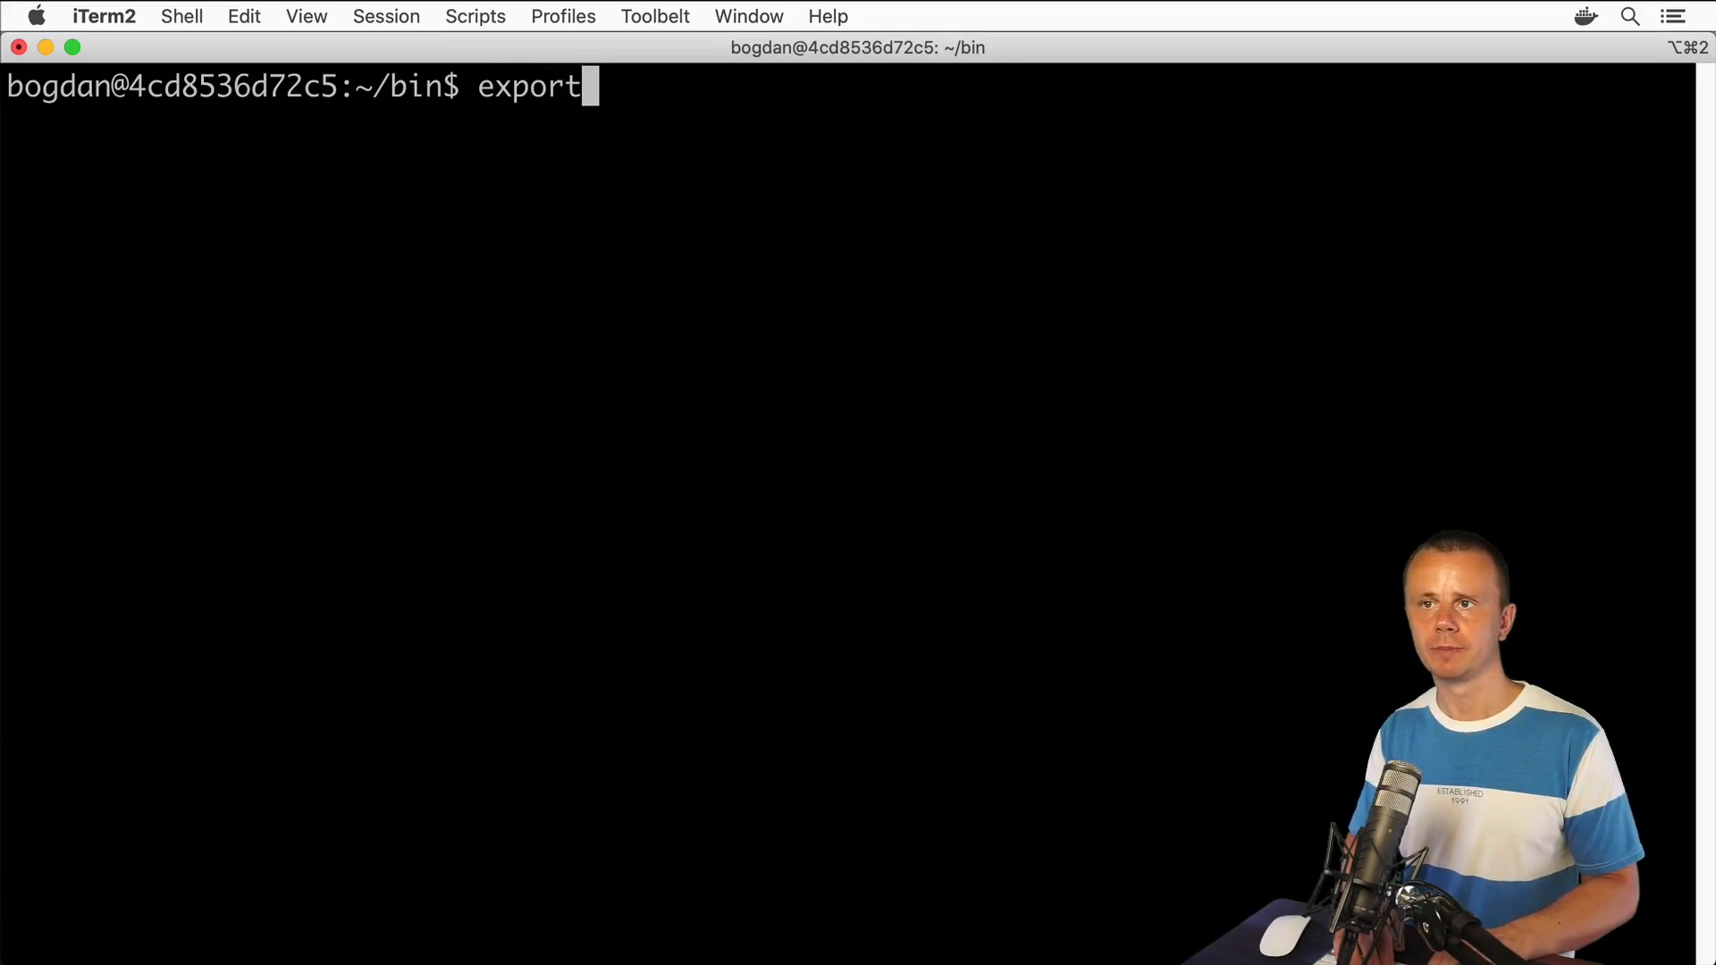
- Run export PATH=$PATH:/home/bogdan/bin and highlight the command
type("PATH=")
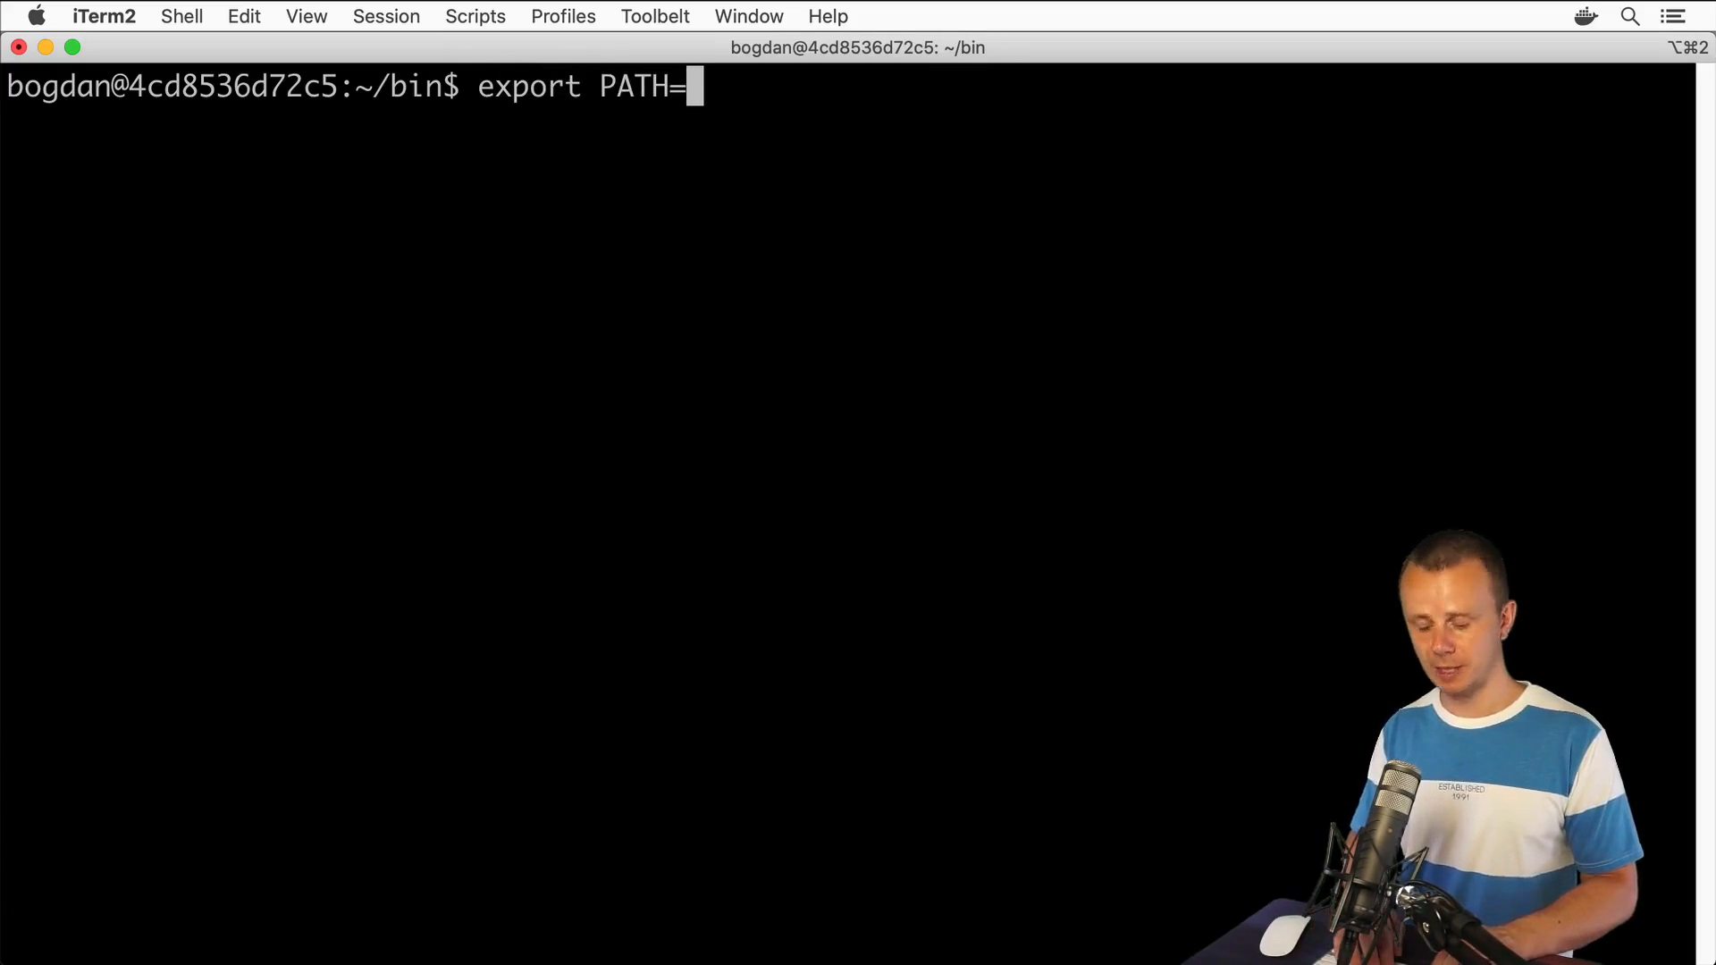
type("$PATH")
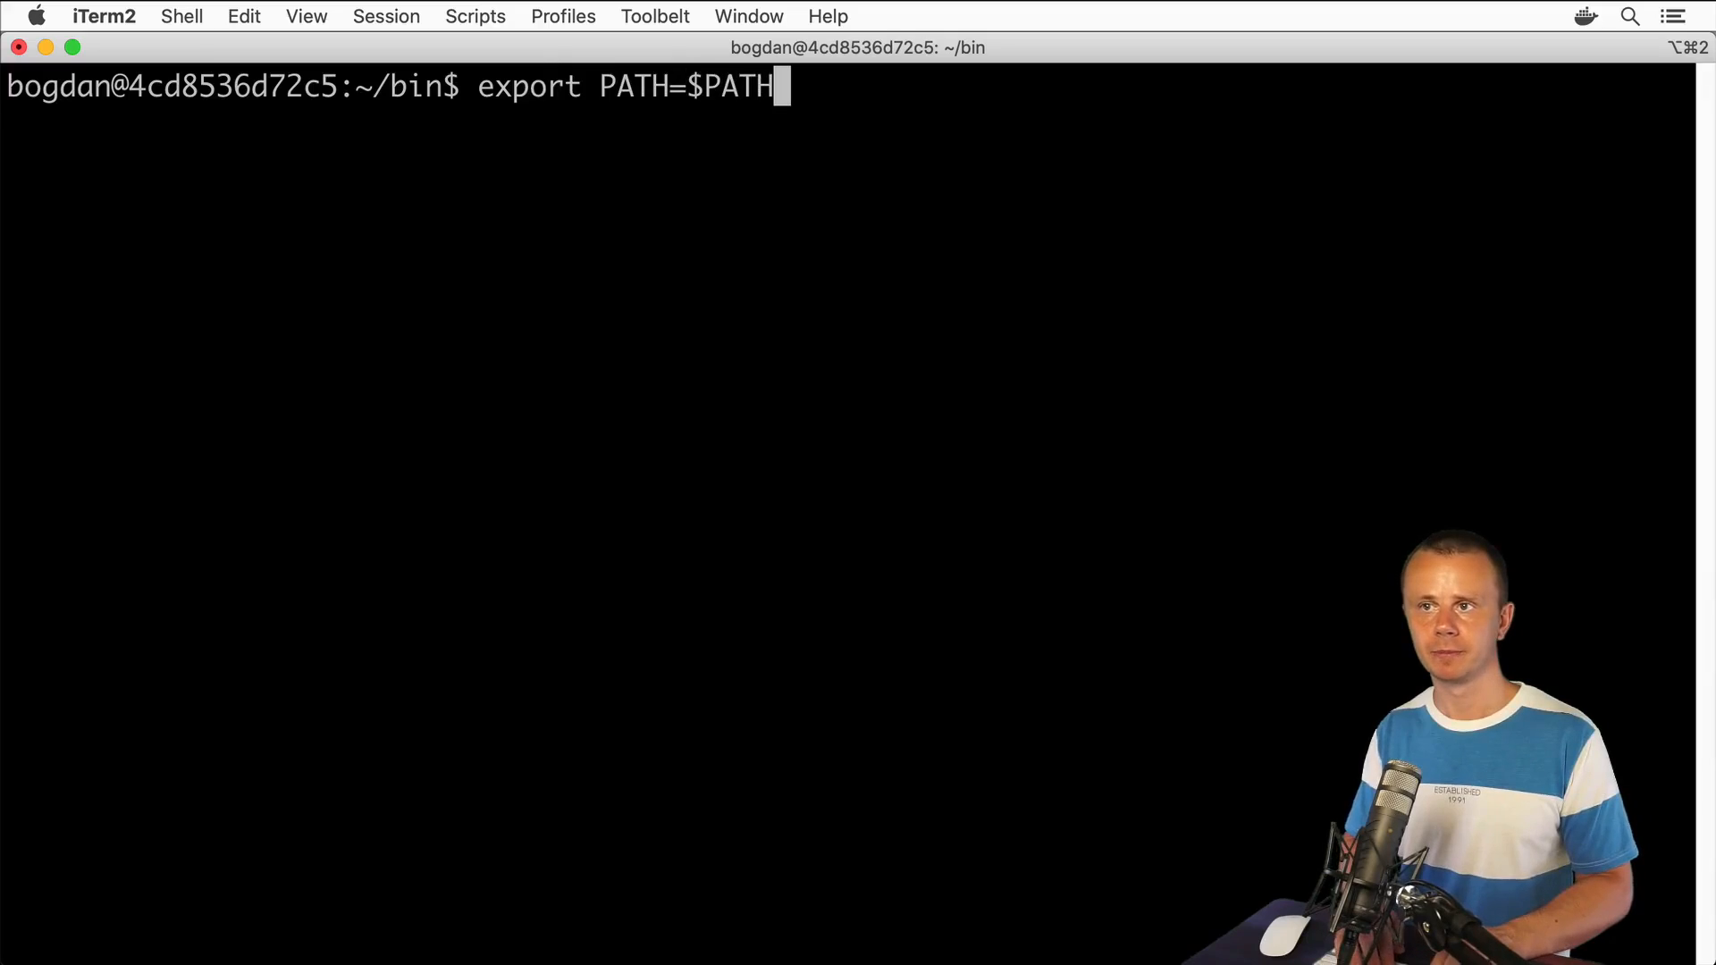
type(":")
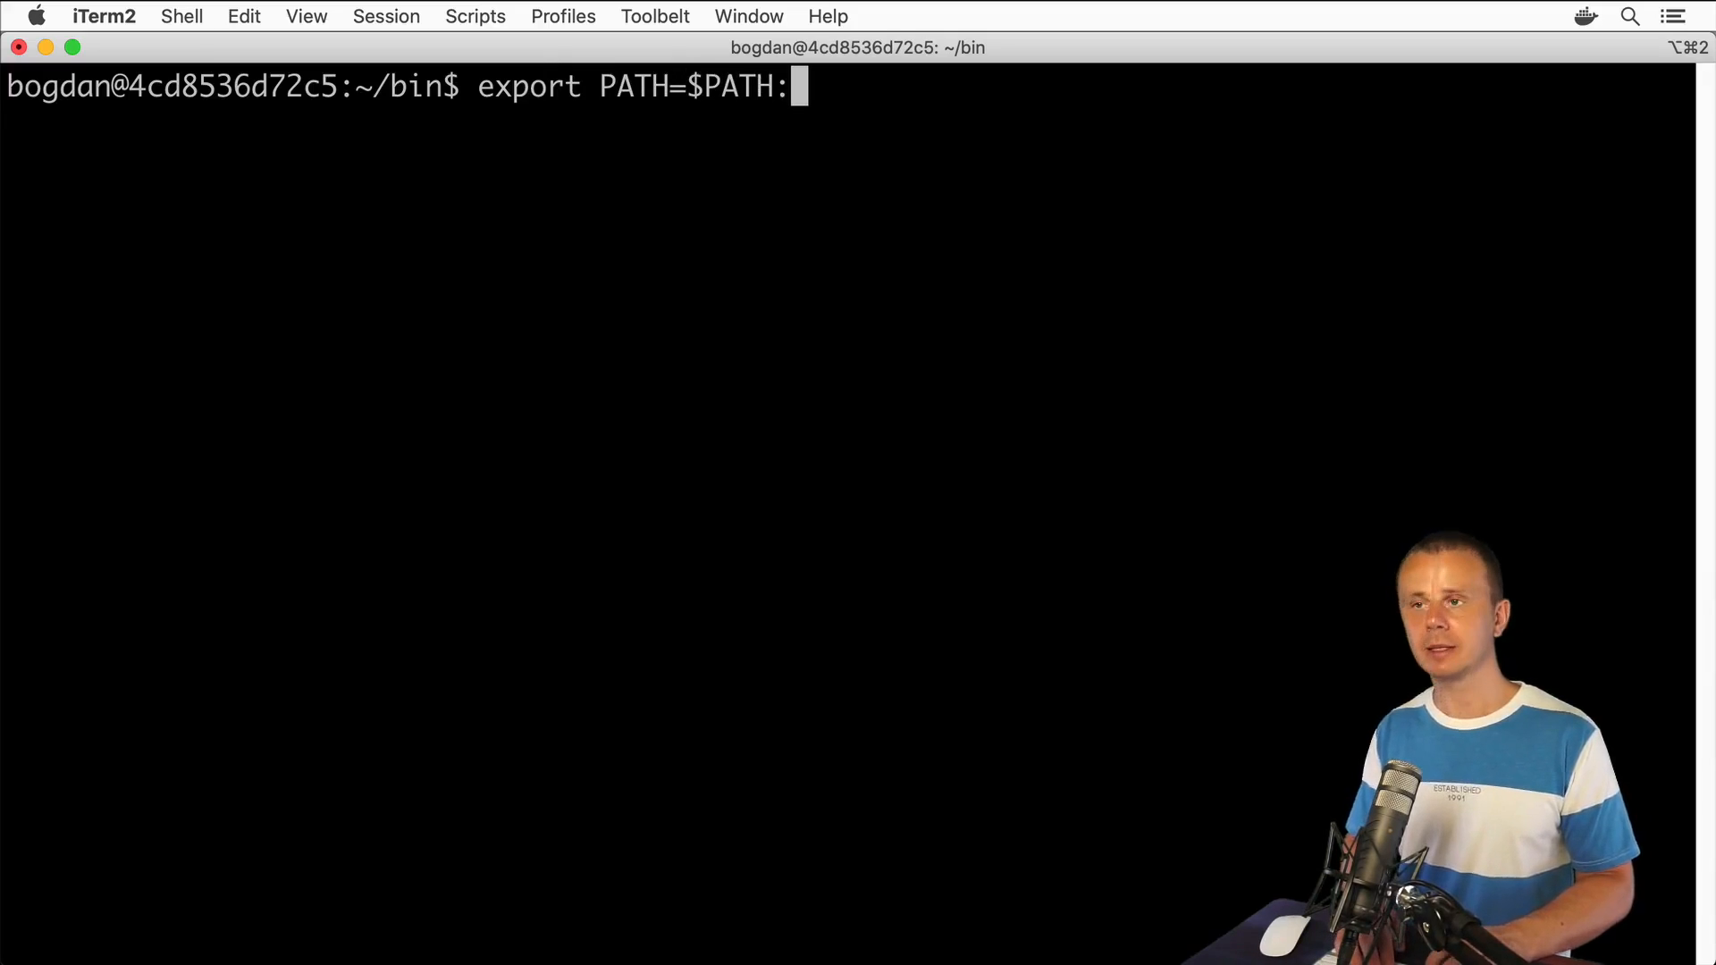
type("/home/bogdan/bin")
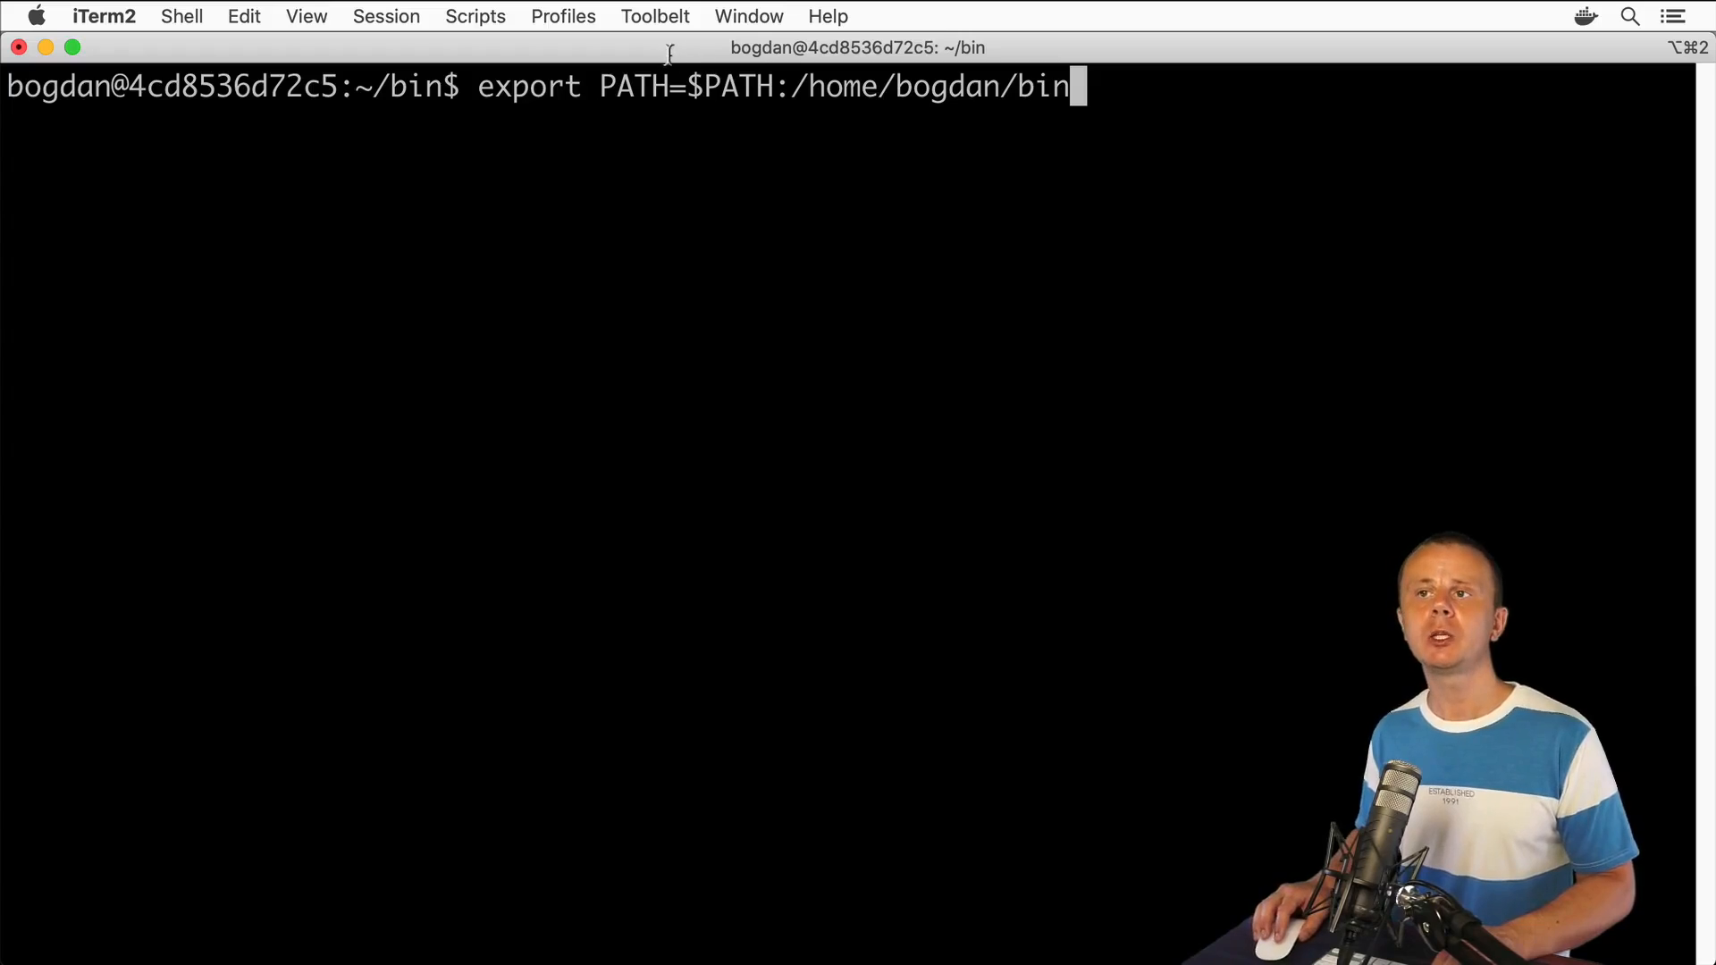
double_click(720, 86)
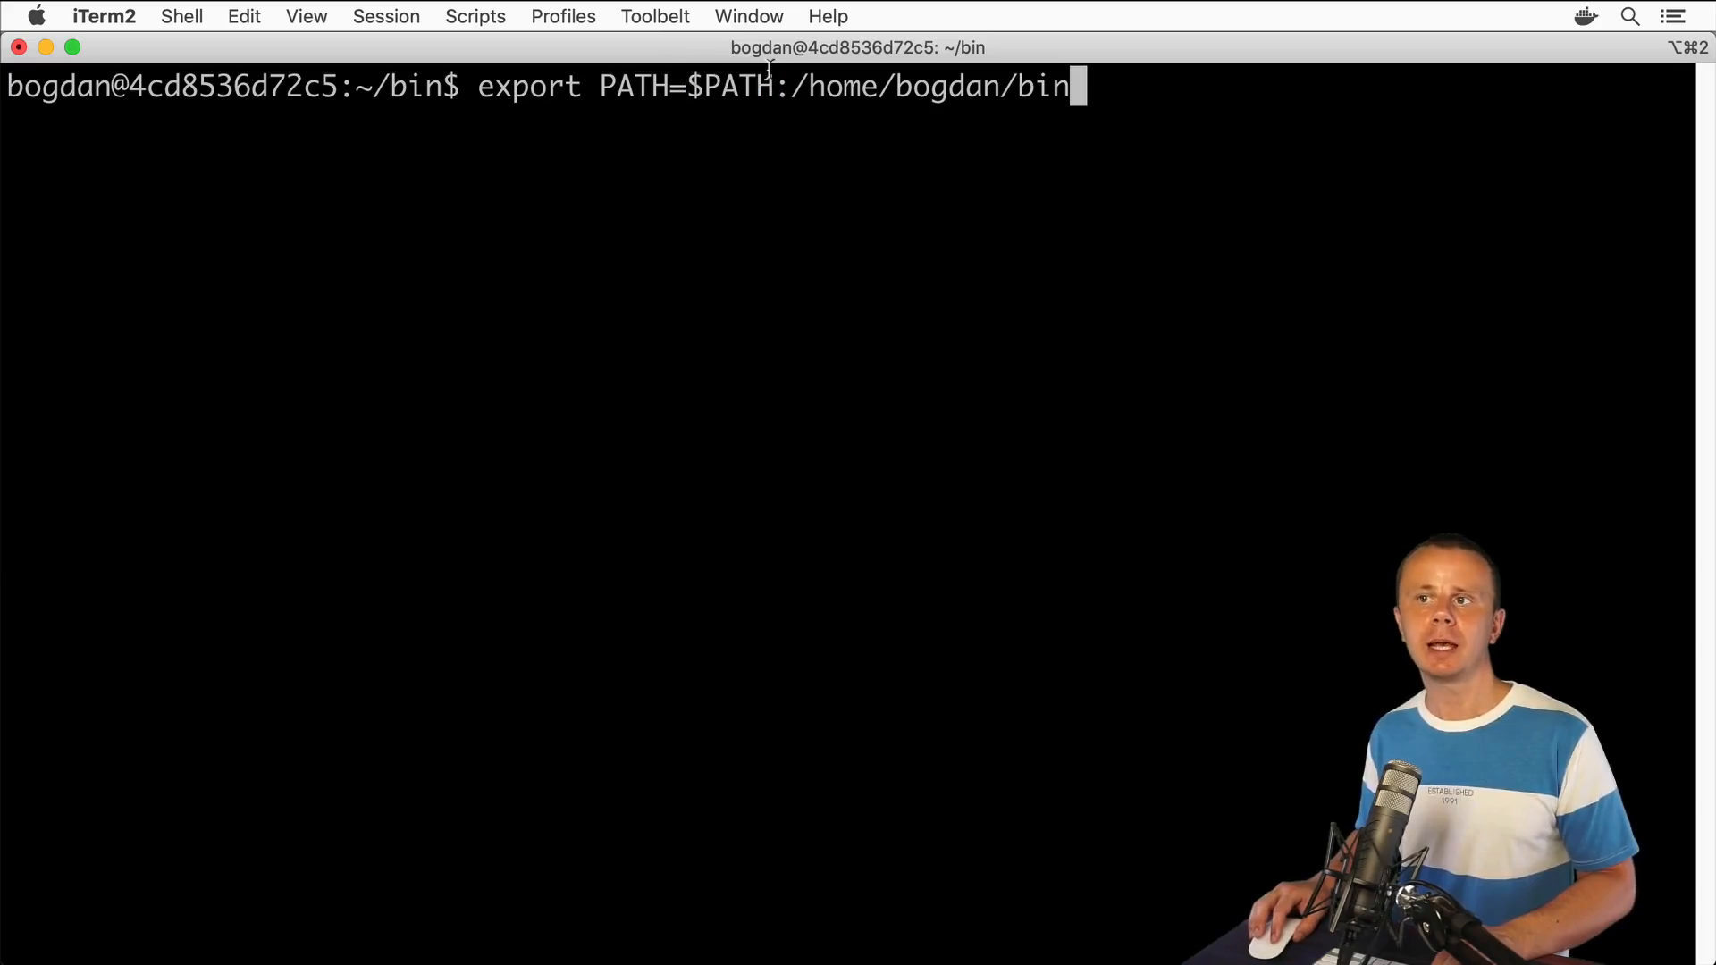
left_click_drag(777, 87, 1069, 87)
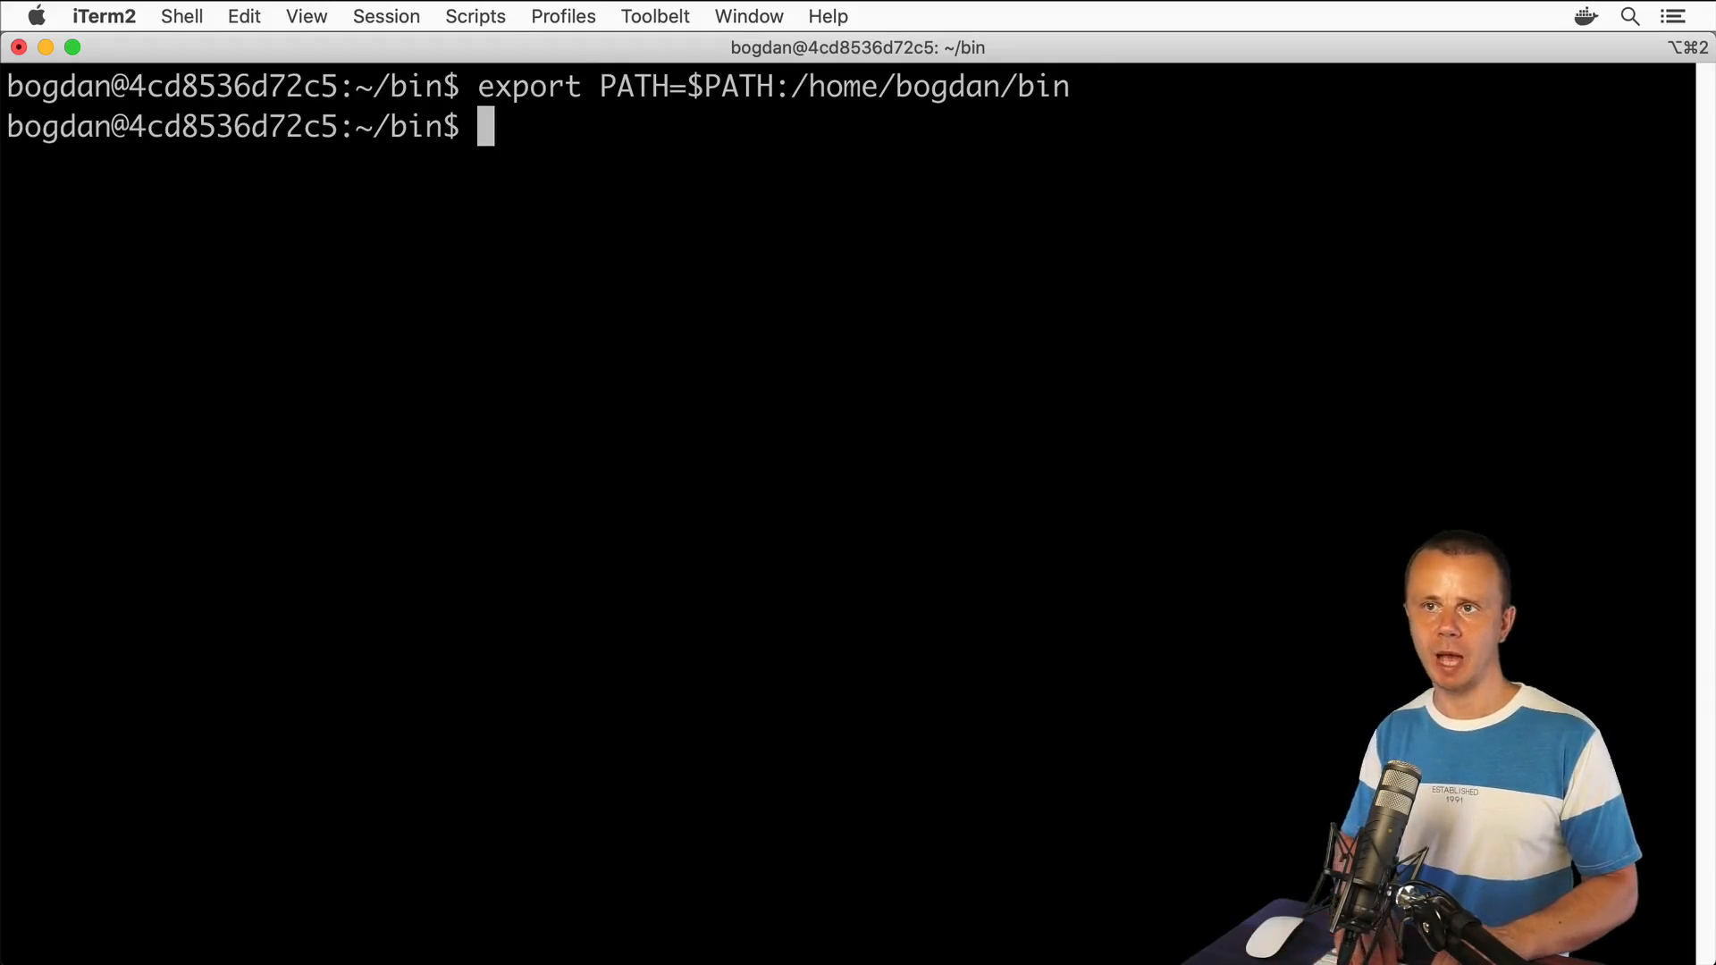
type("echo")
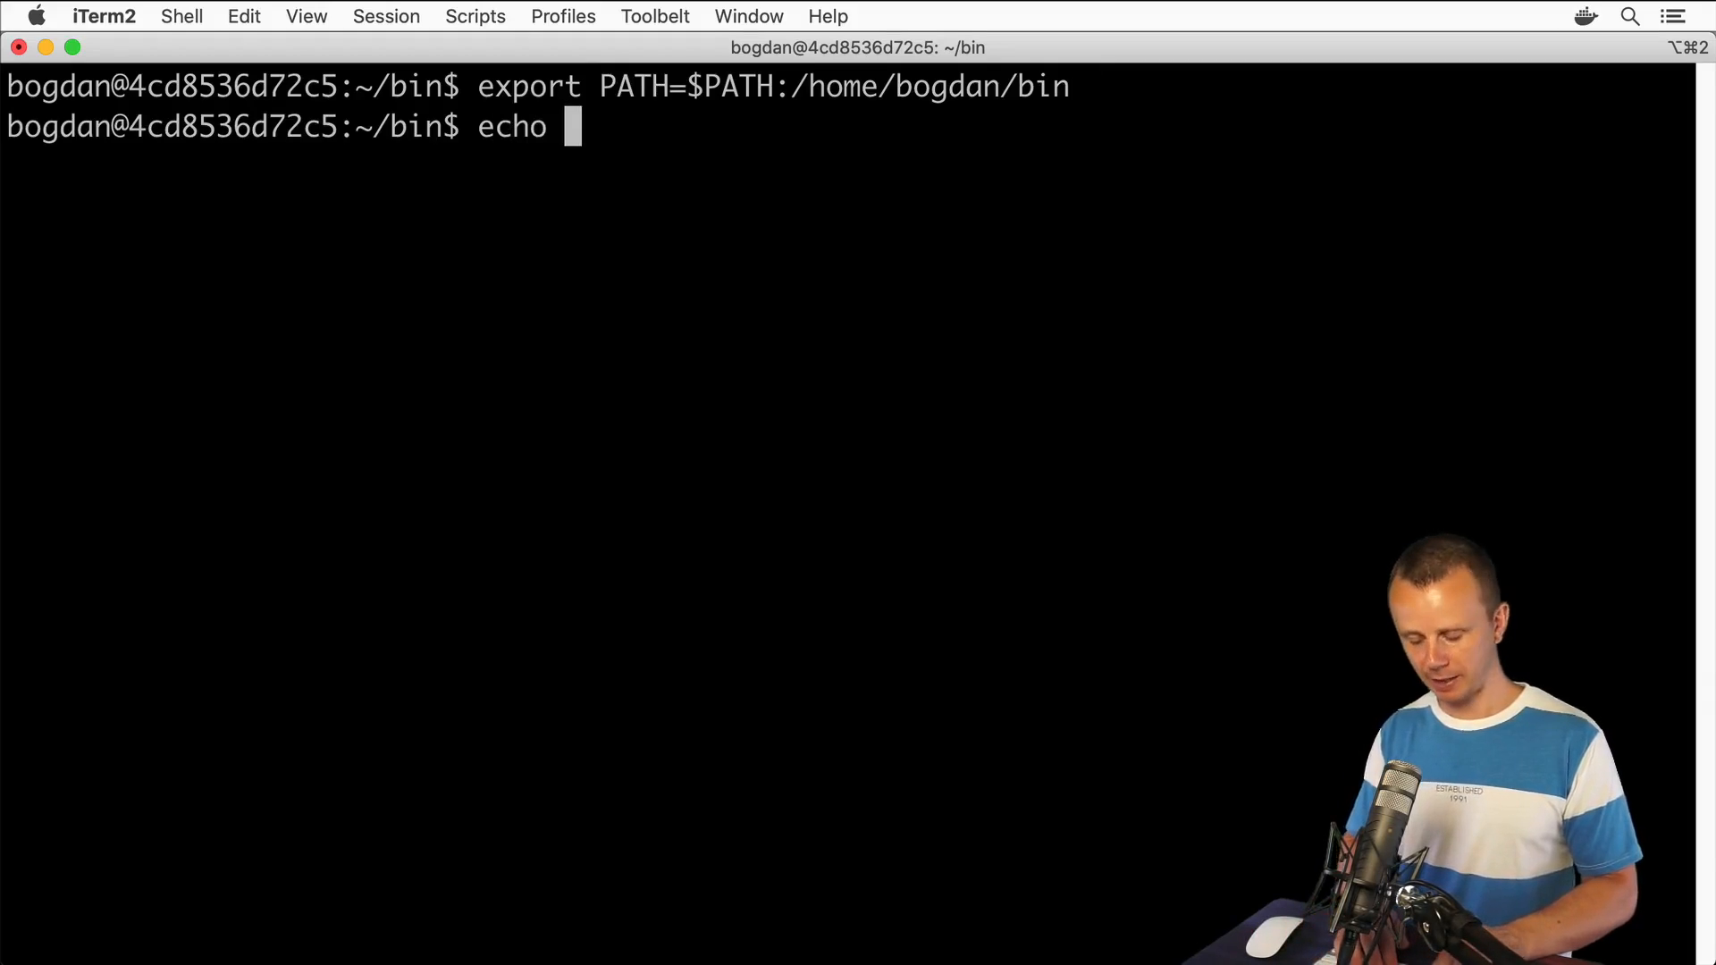
type("$PATH")
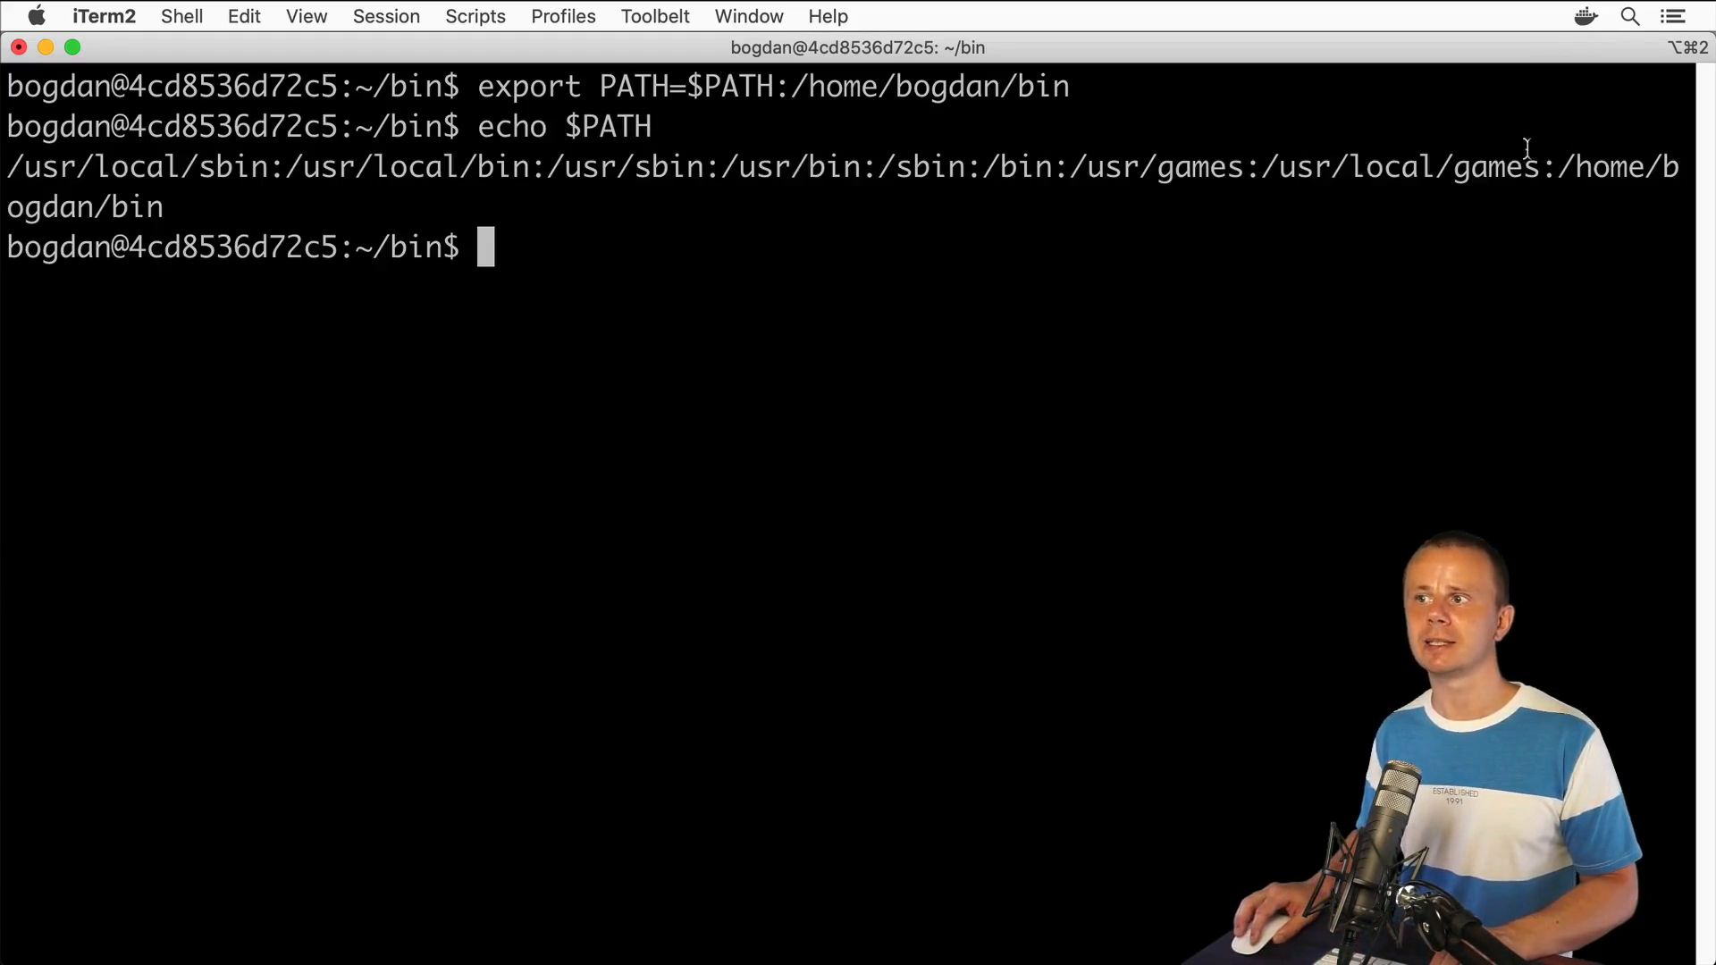
left_click_drag(1543, 166, 162, 206)
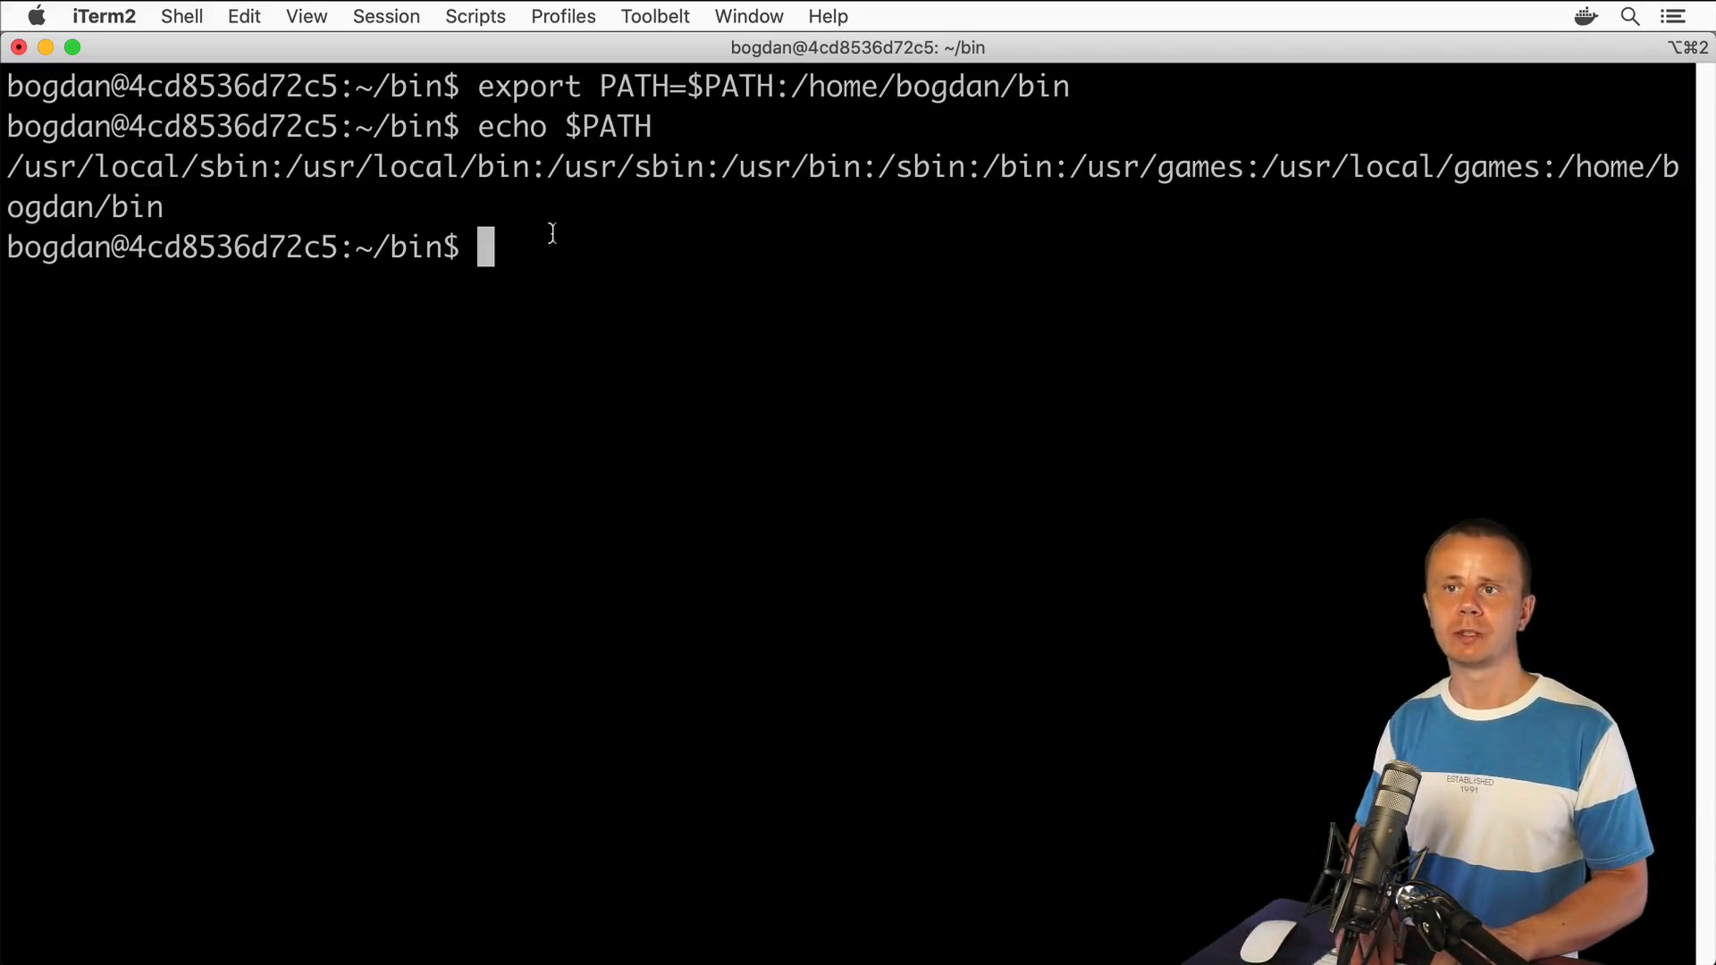
type("s")
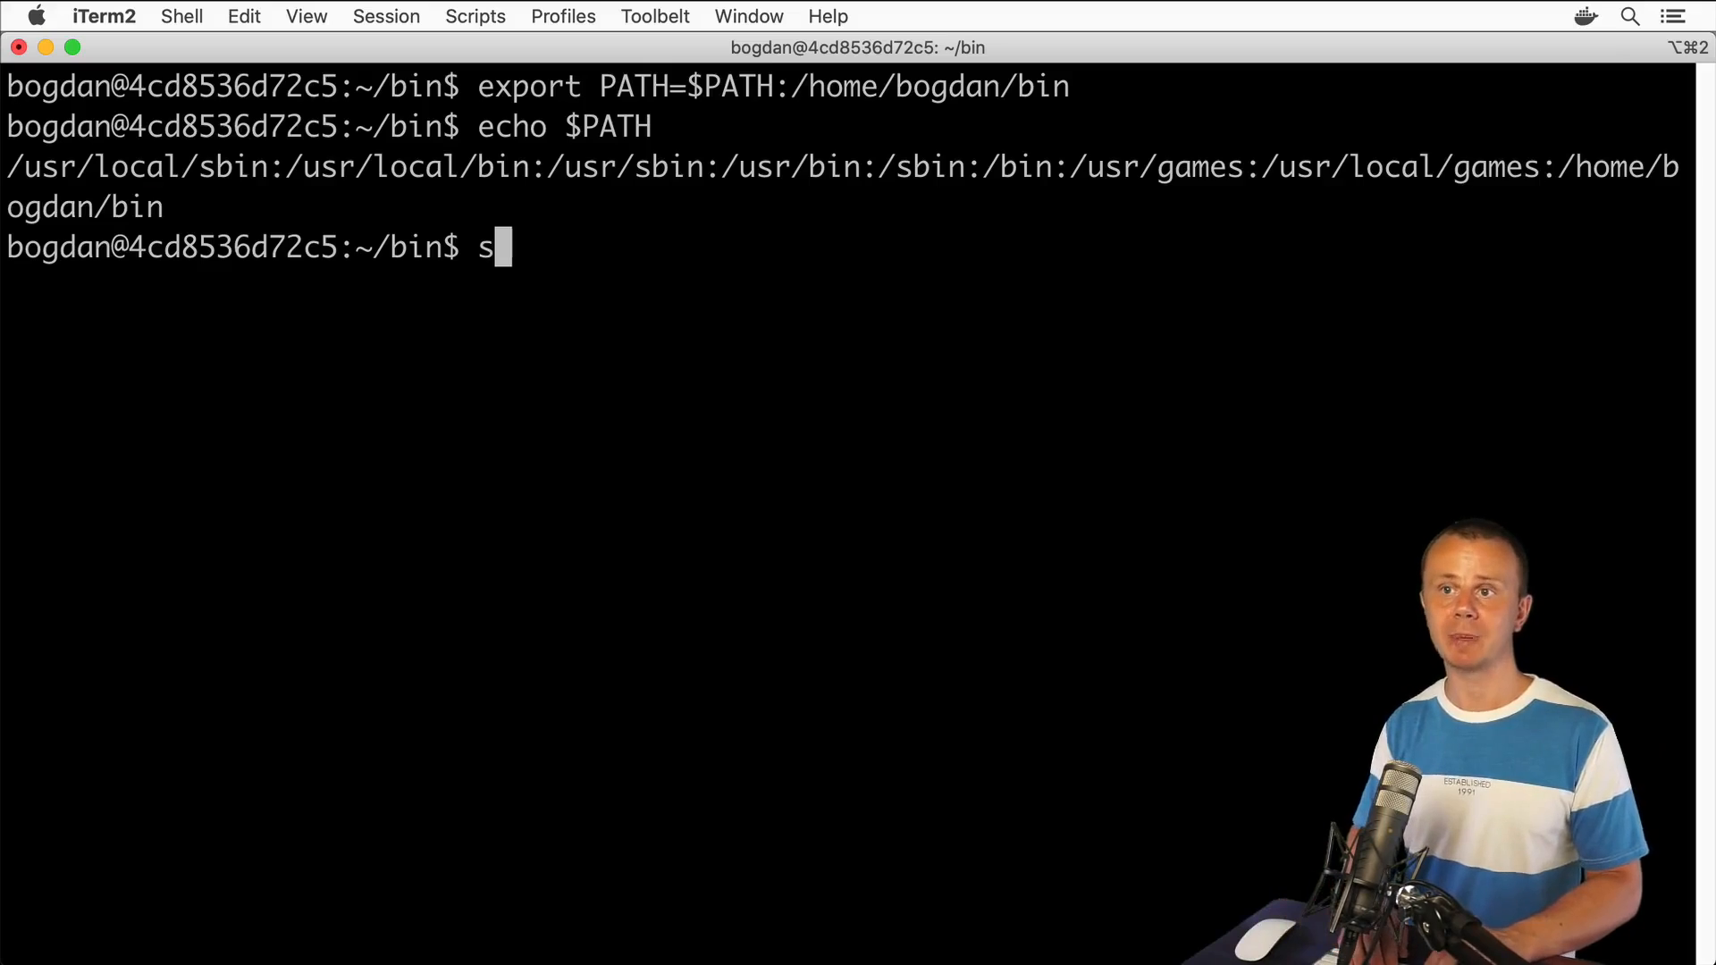
- Run script.sh by name inside bin and highlight its 'Hello from the custom script' greeting
type("cript.sh")
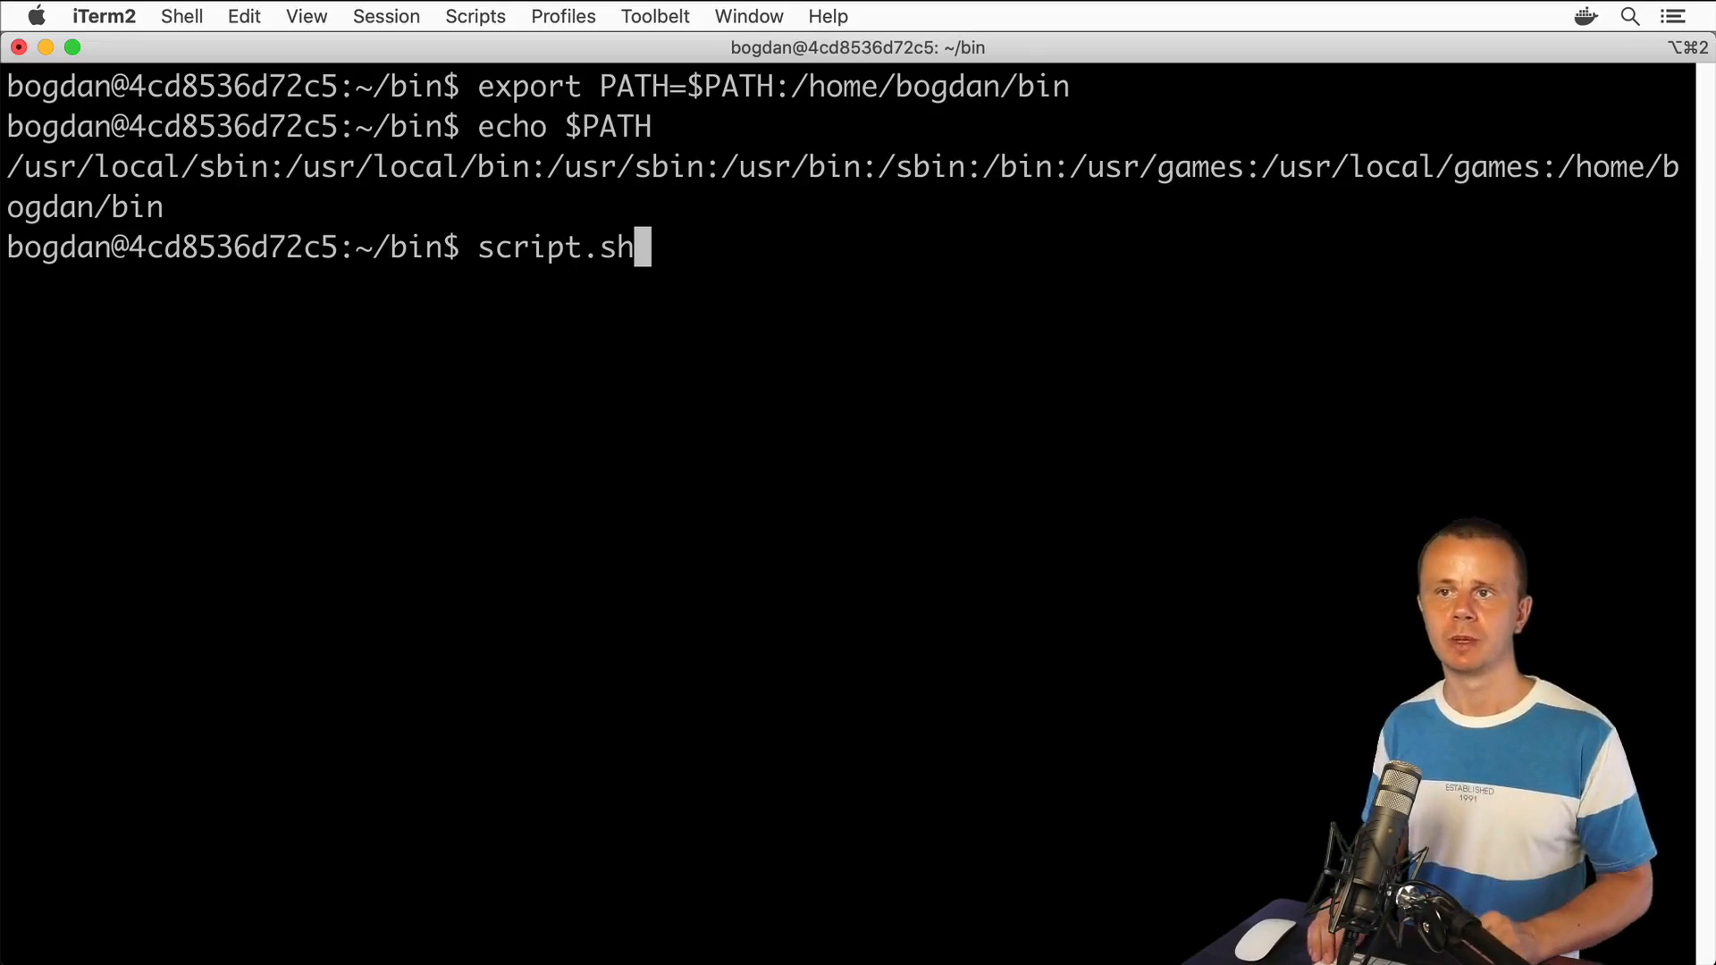
key("Return")
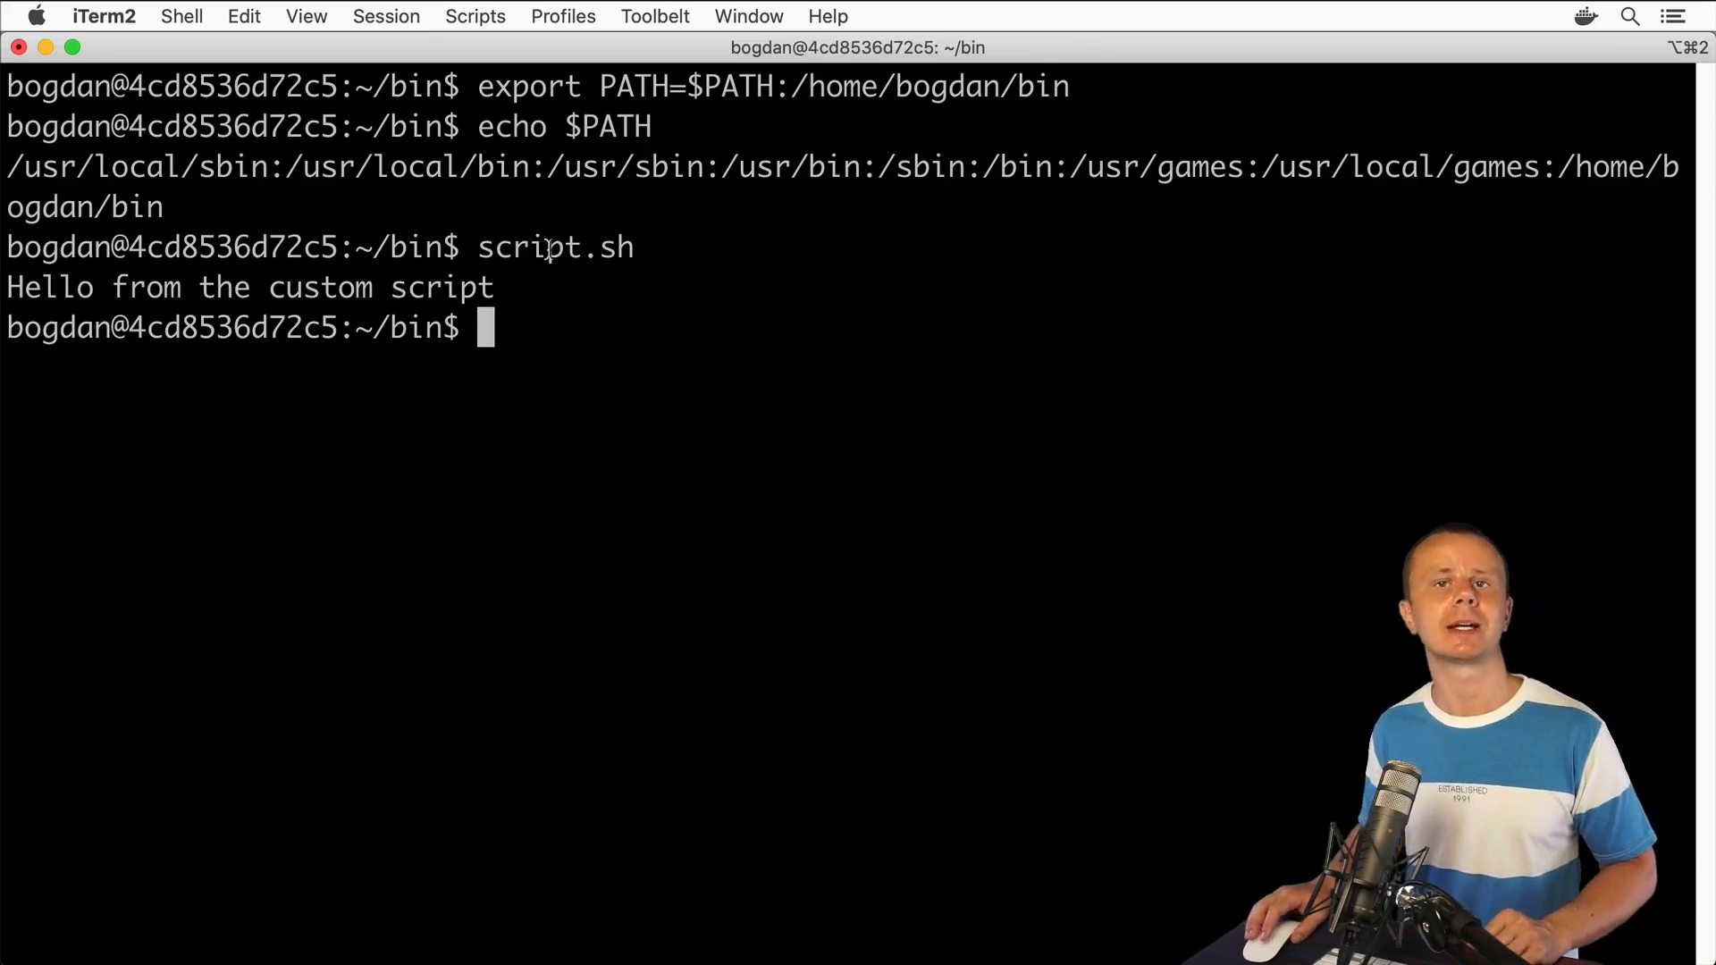
left_click_drag(5, 287, 371, 287)
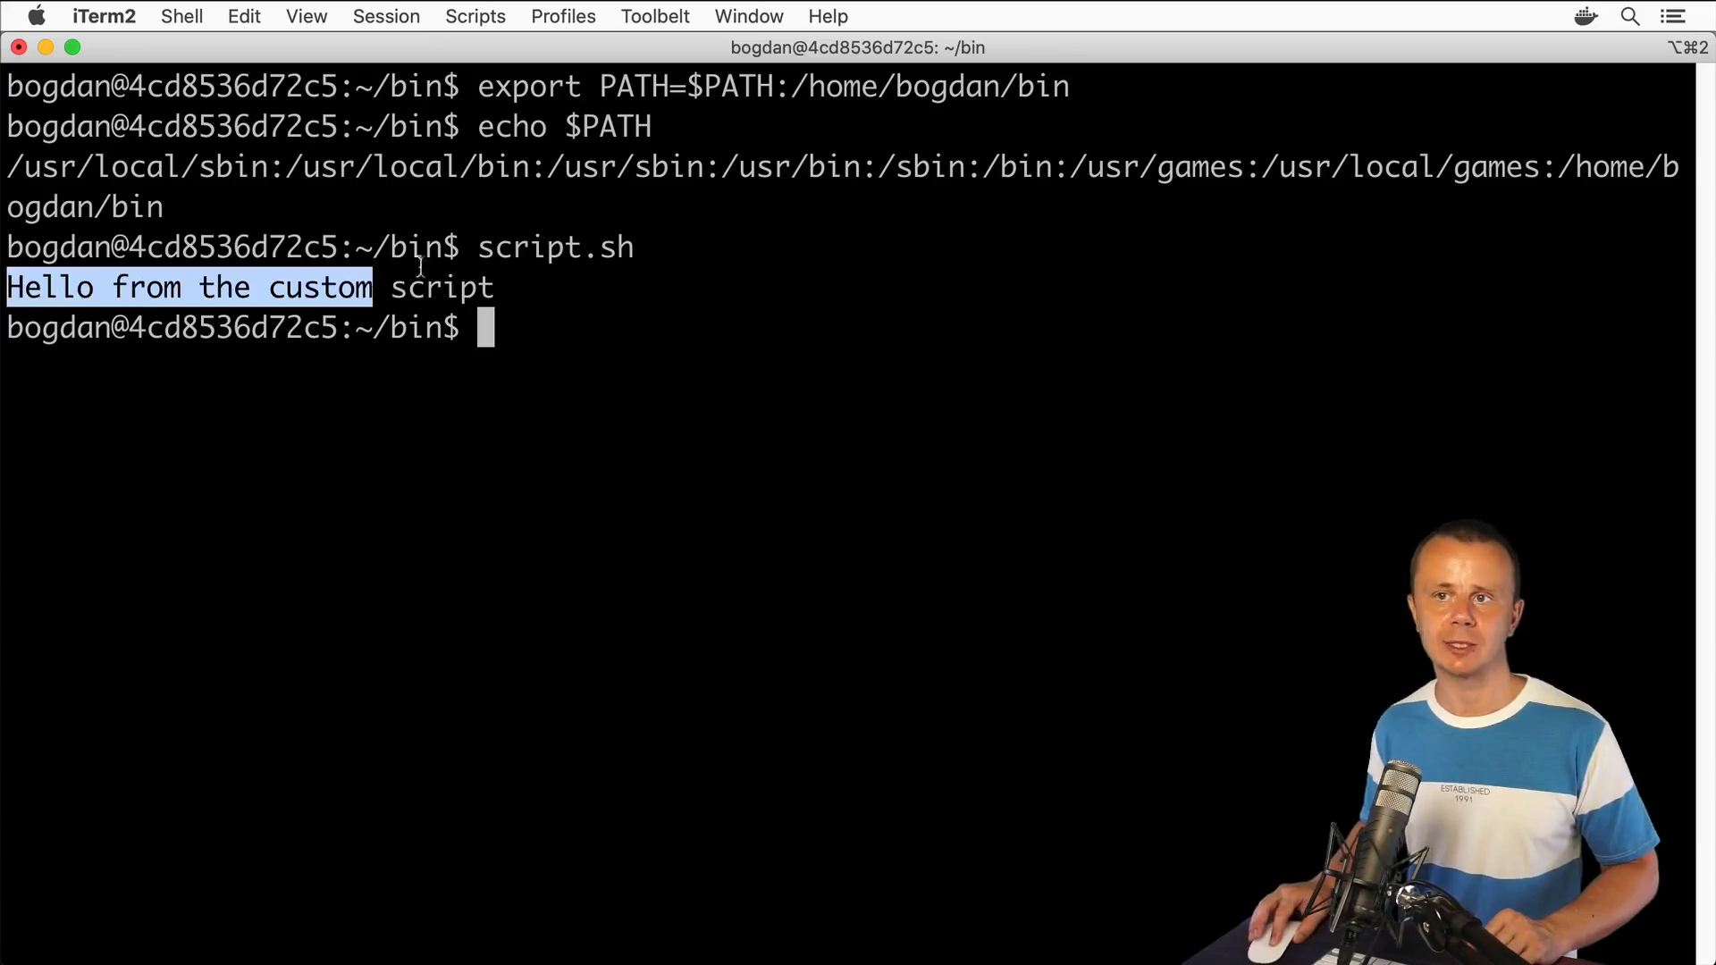
- Switch to the root directory and run script.sh again, highlighting the greeting
type("cd /")
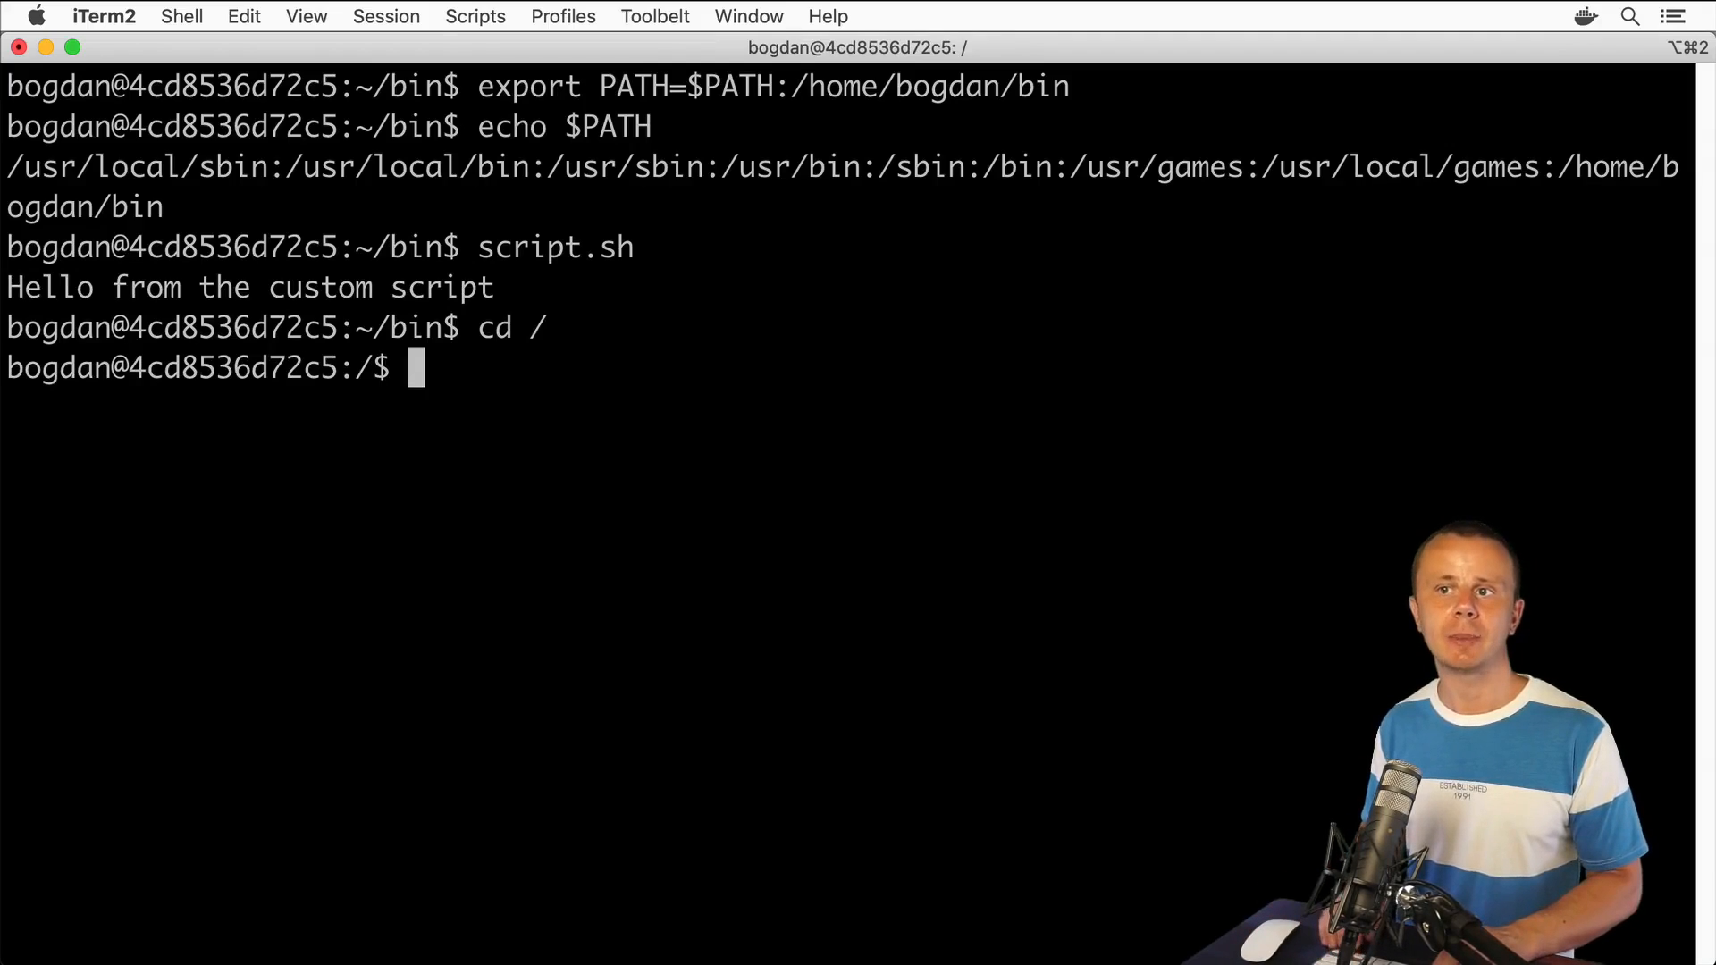
type("script.sh")
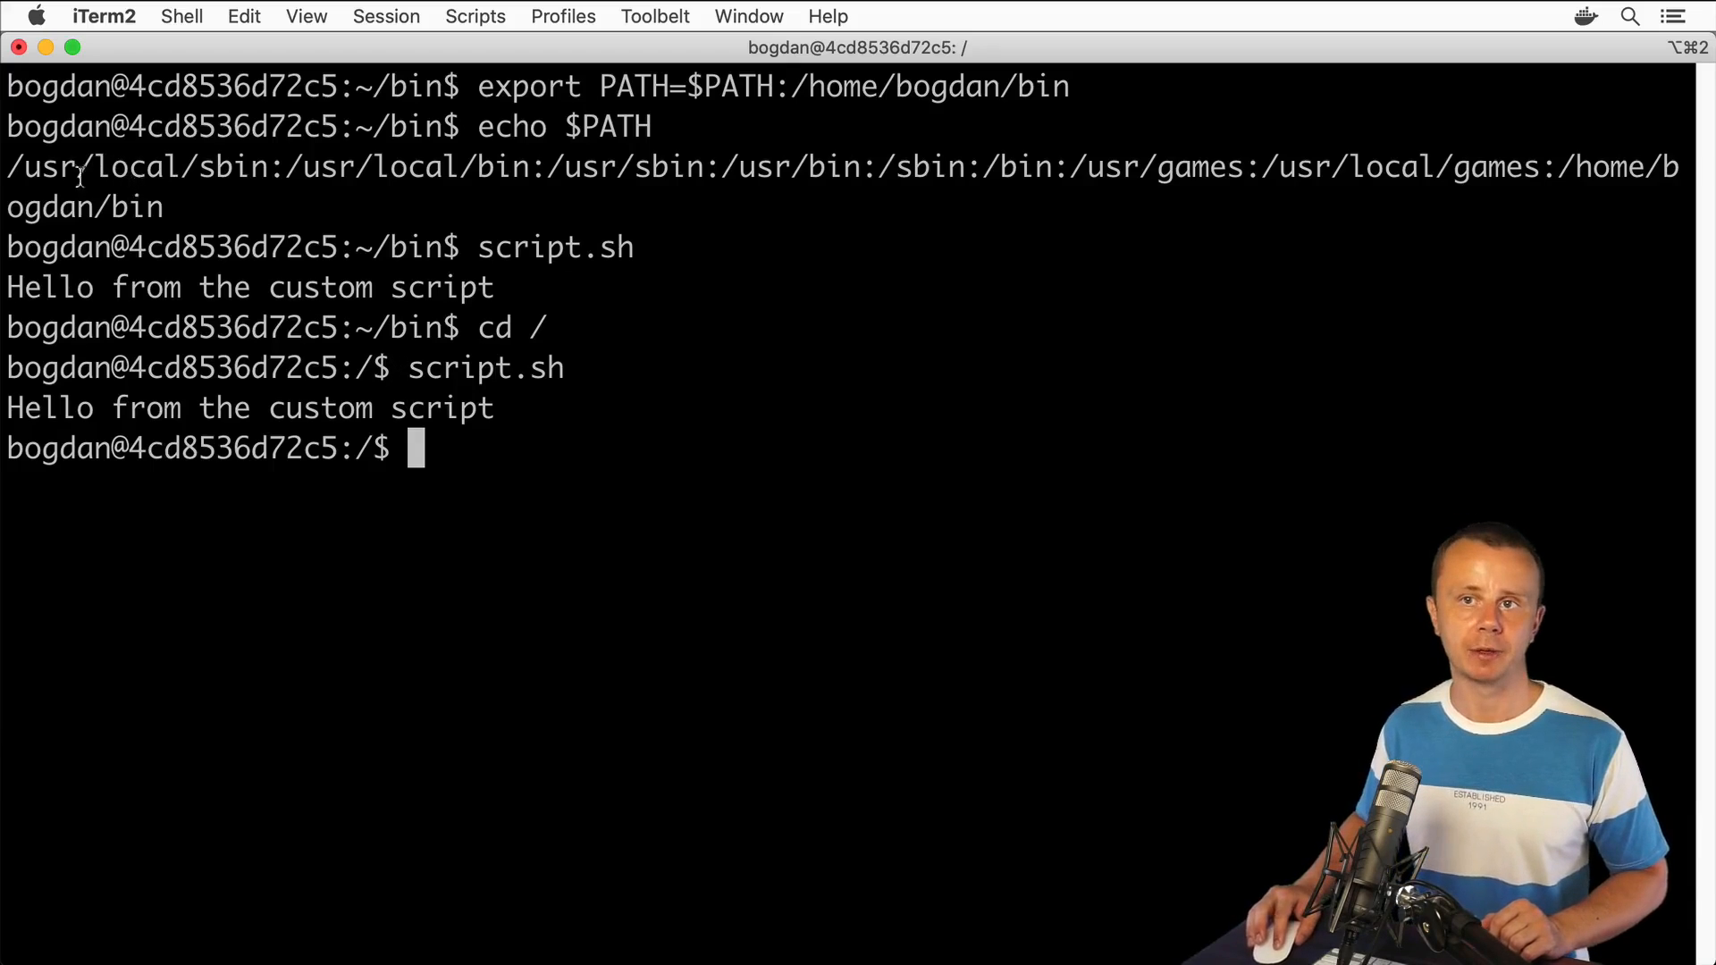
left_click_drag(5, 166, 164, 206)
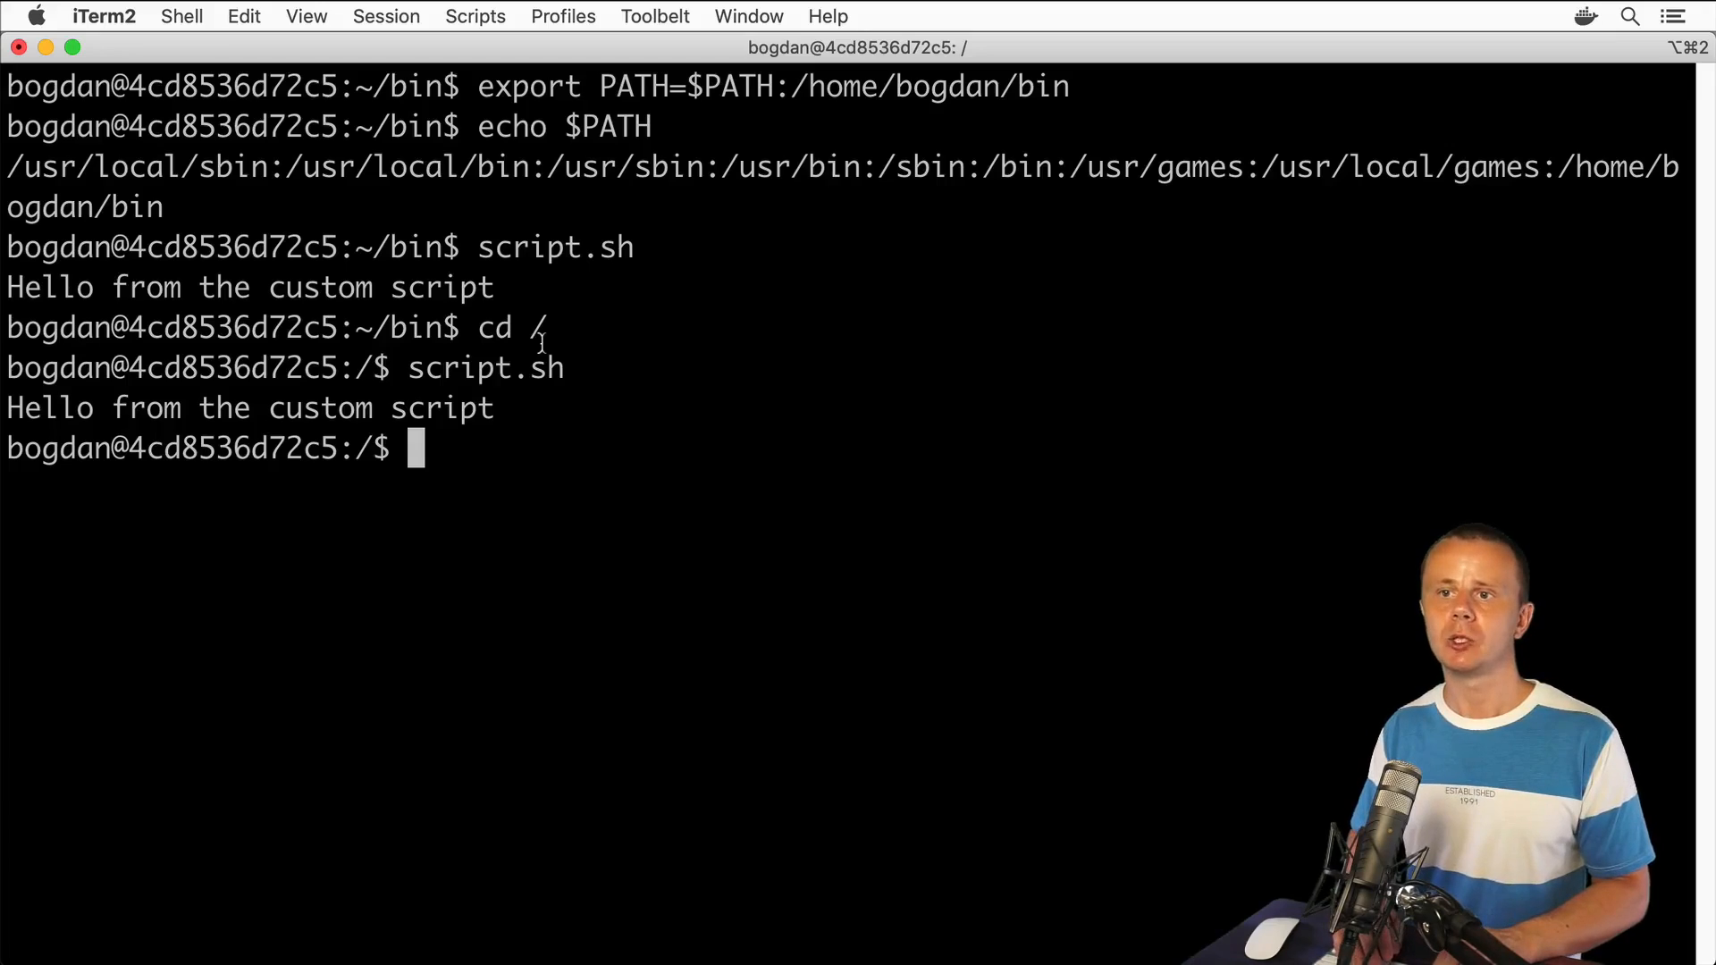
type("mv")
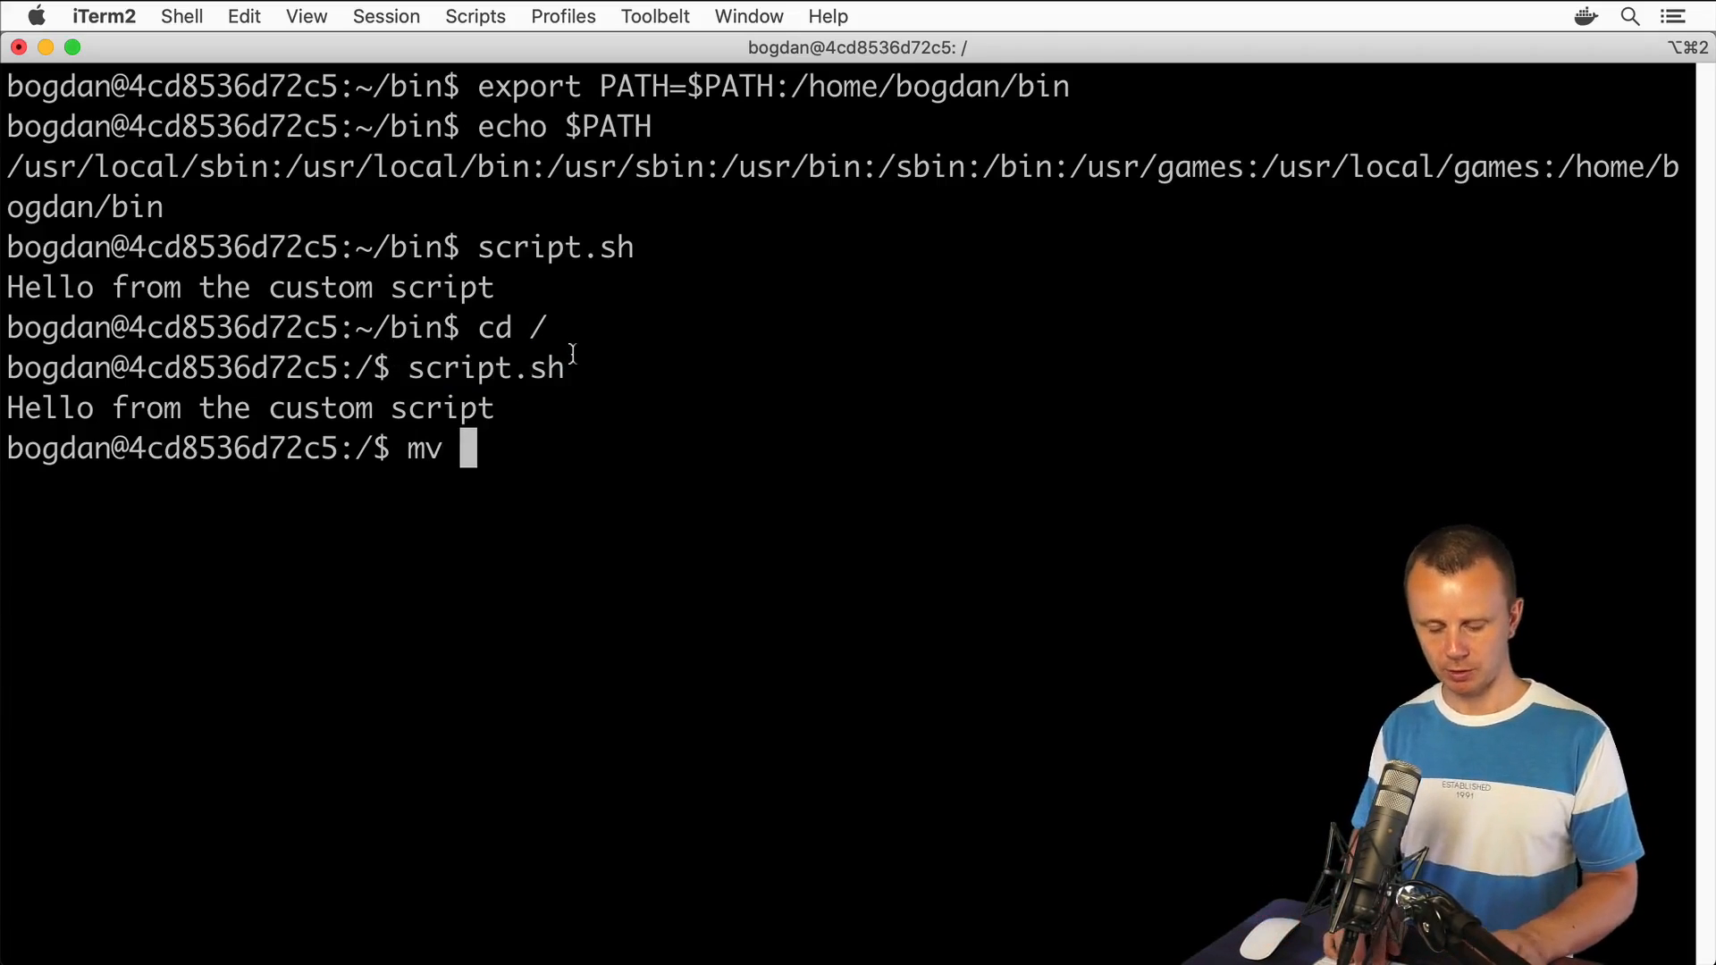
- Rename ~/bin/script.sh to ~/bin/my-script and run my-script from /
type("~/")
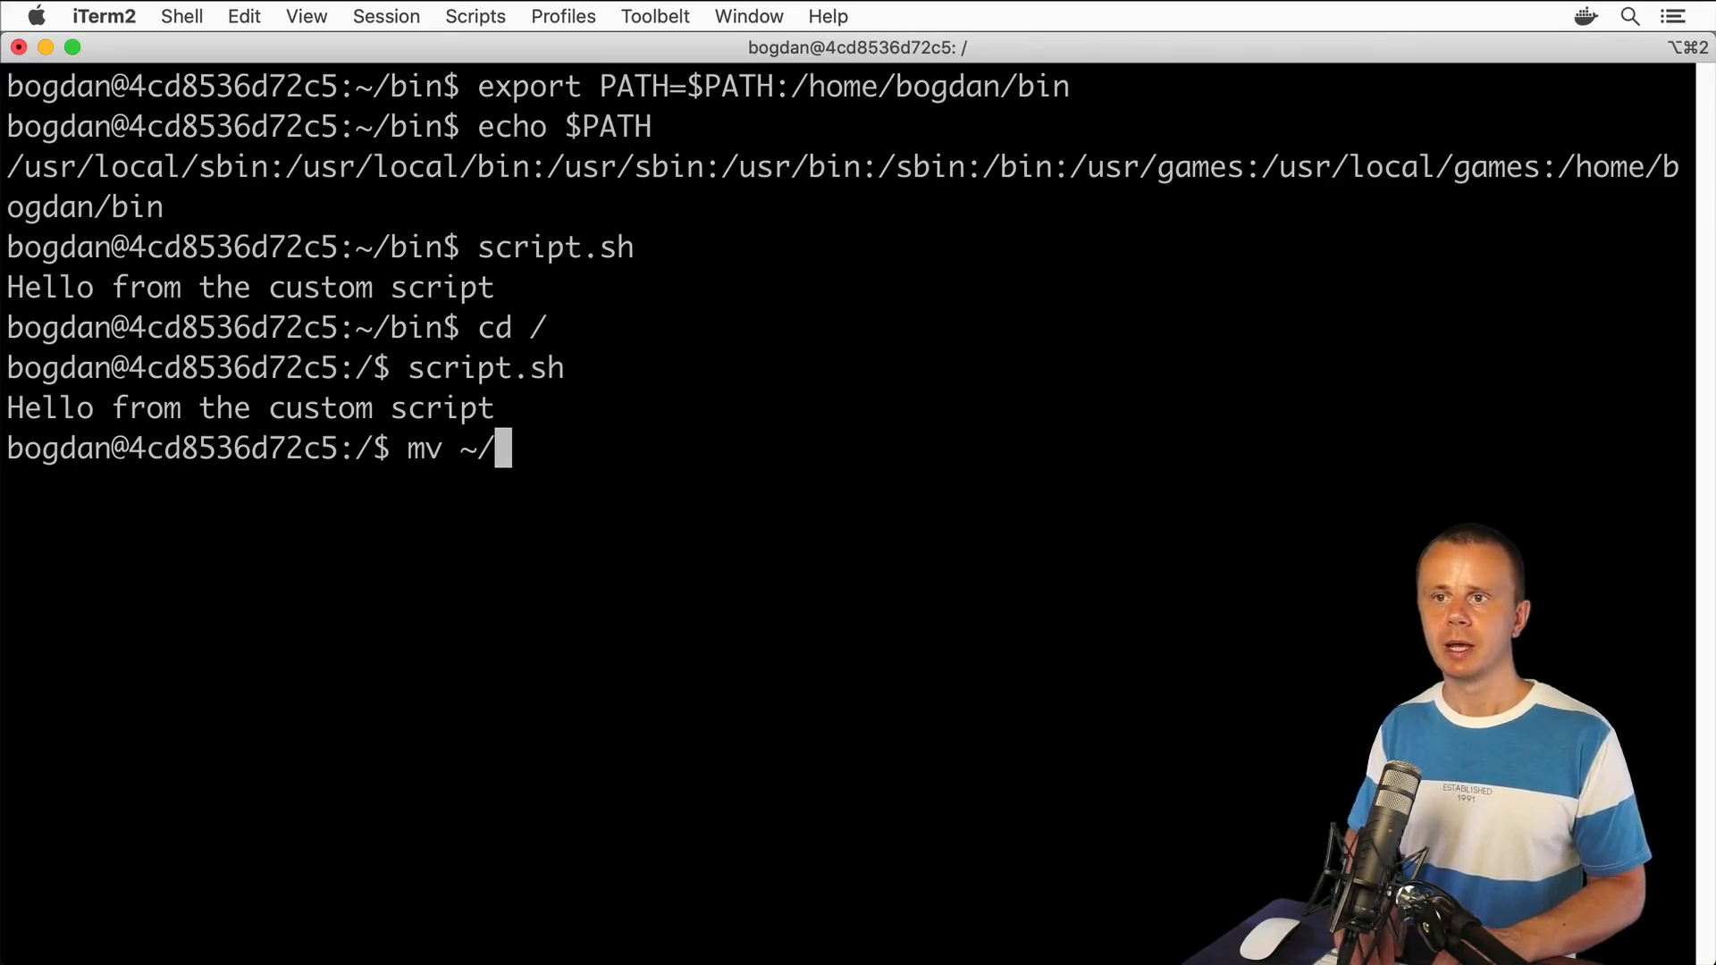
type("bin/scrip")
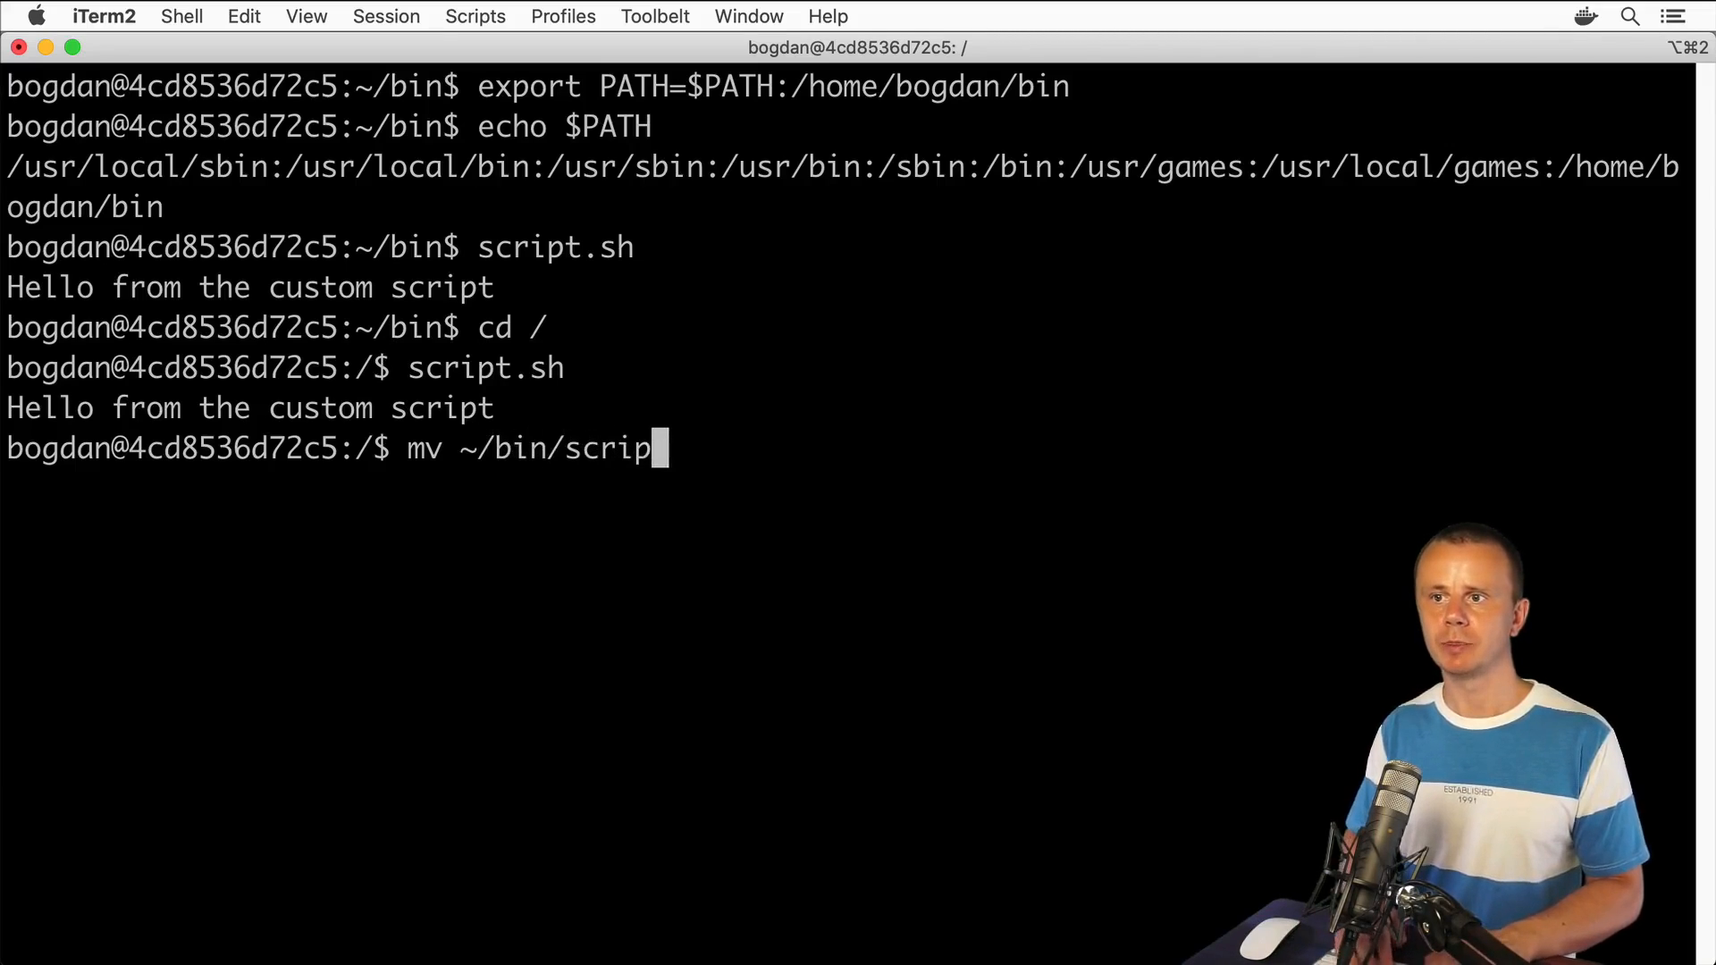
type("t.sh ~")
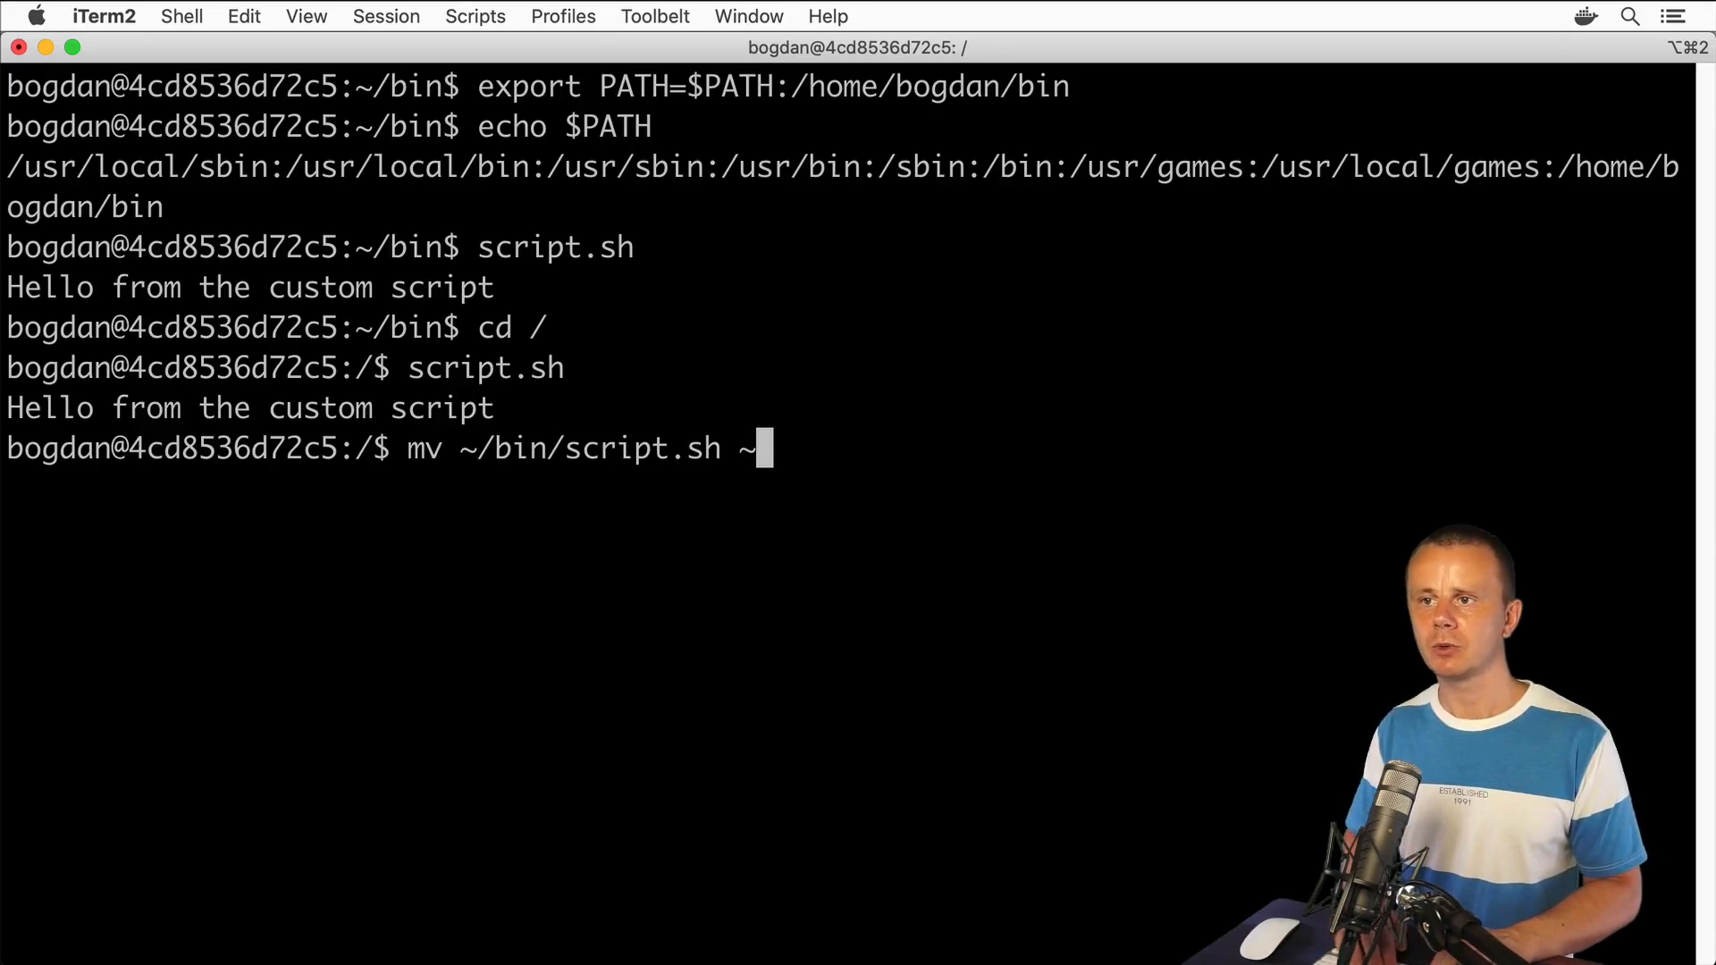
type("/bin/my")
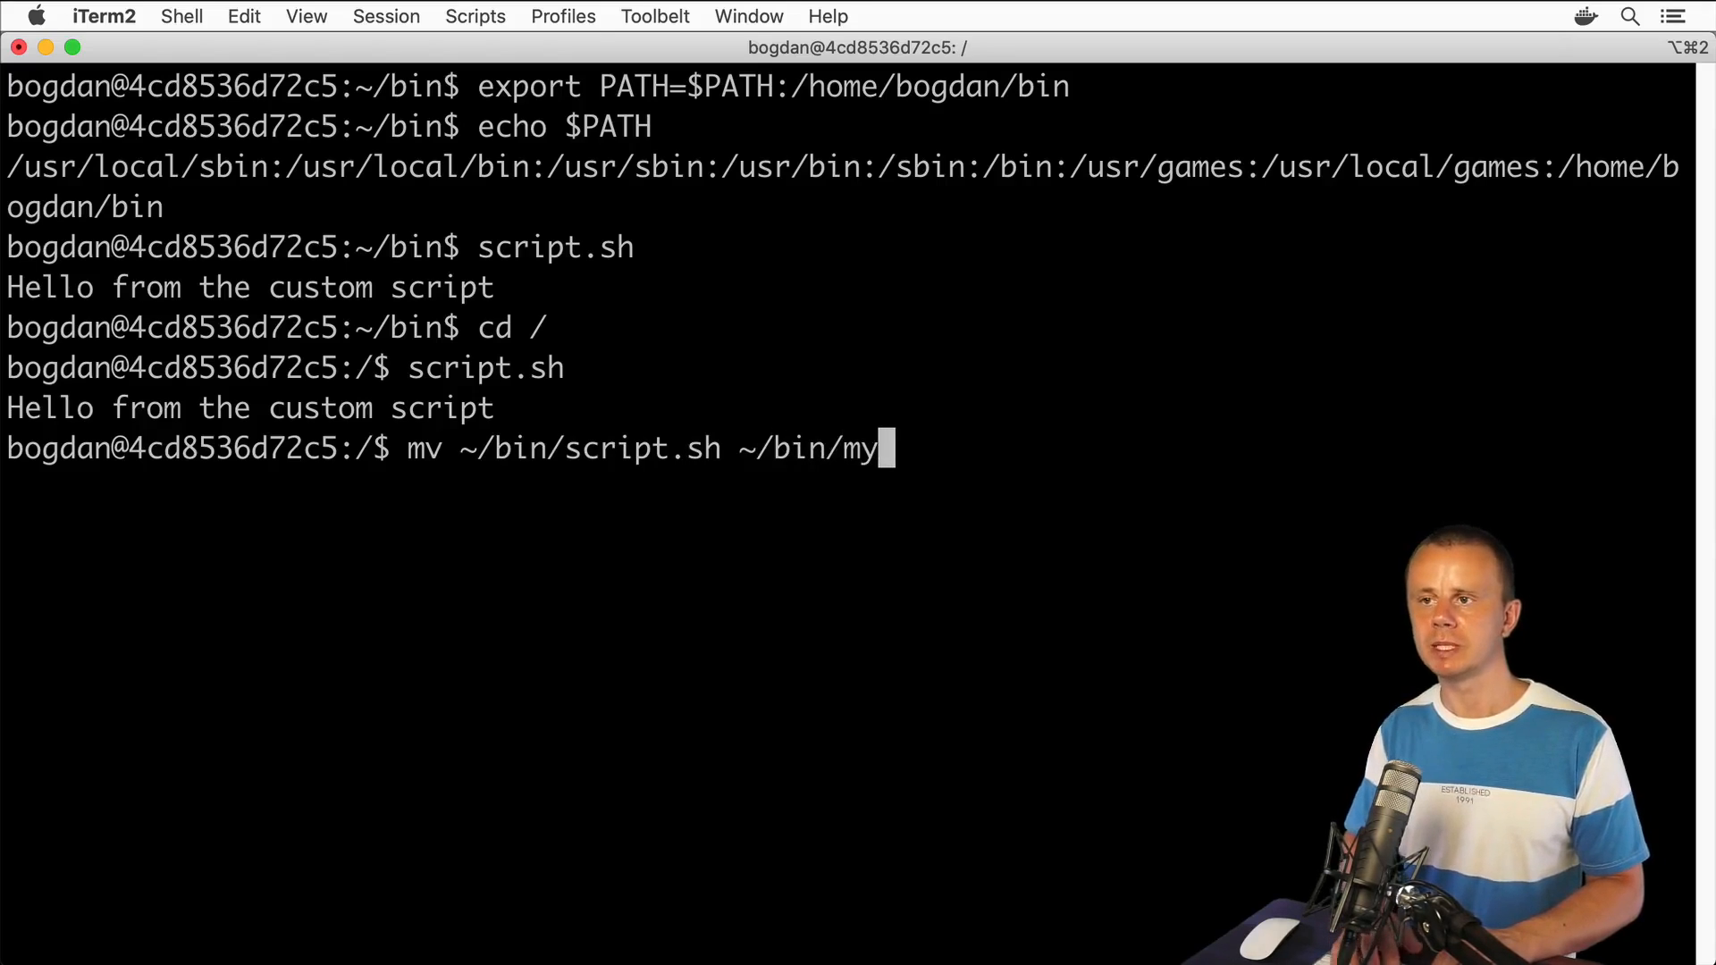
type("-scri")
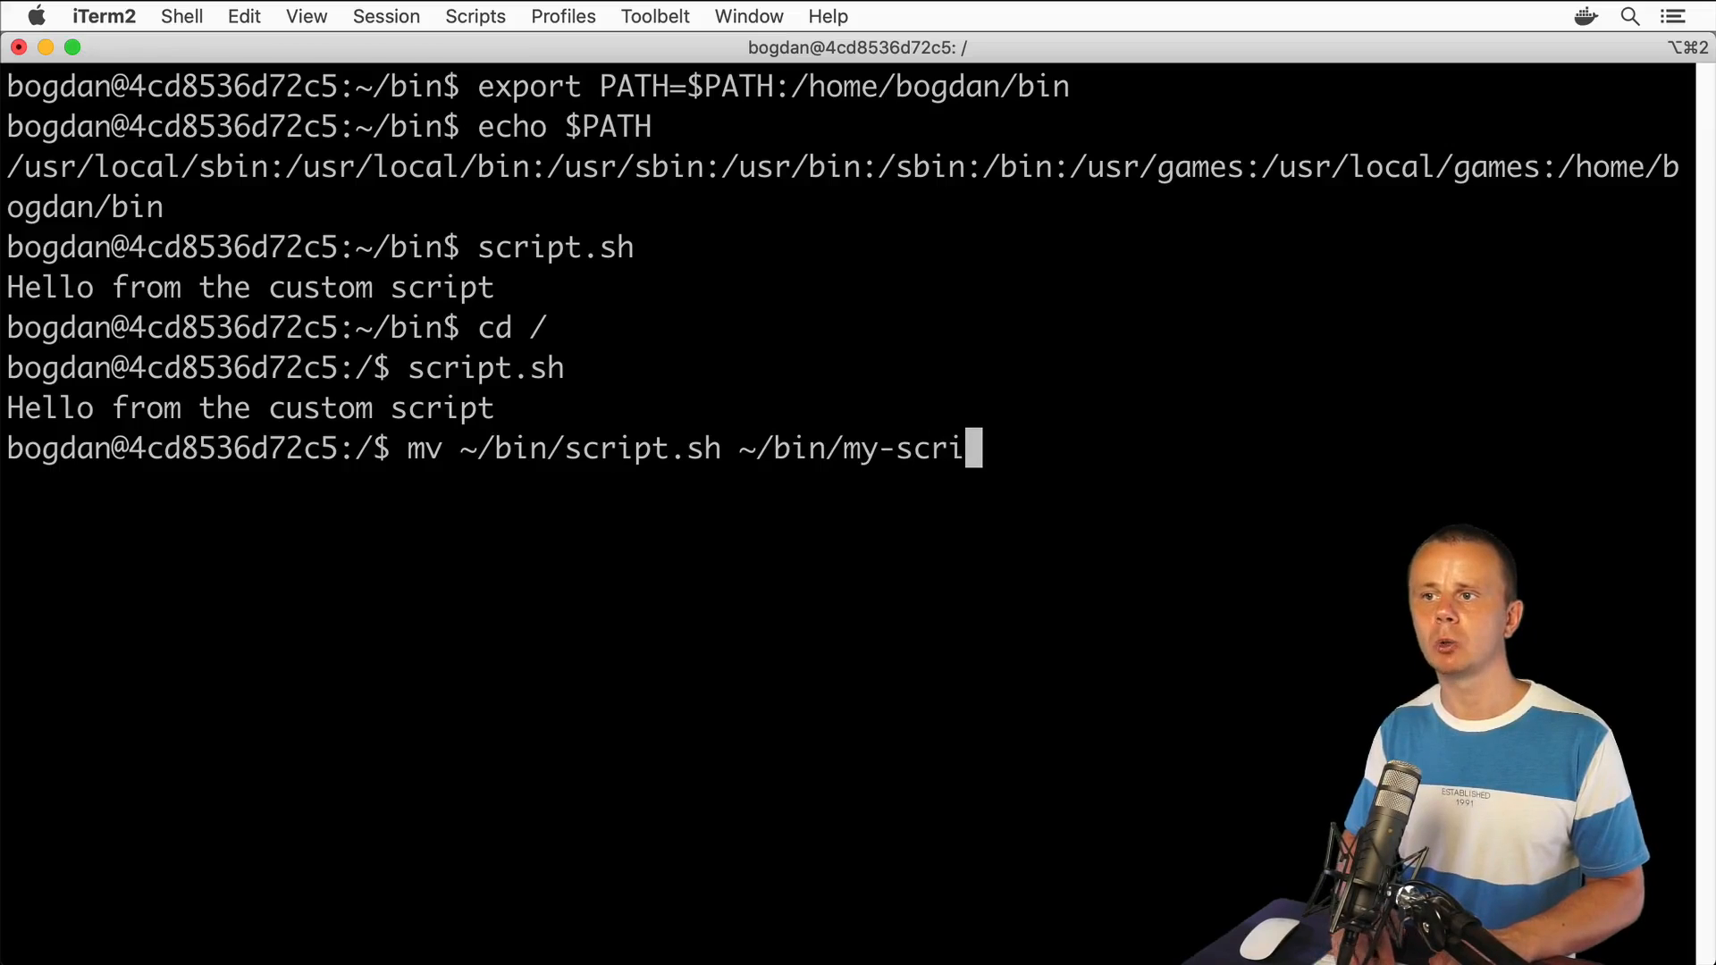
type("pt")
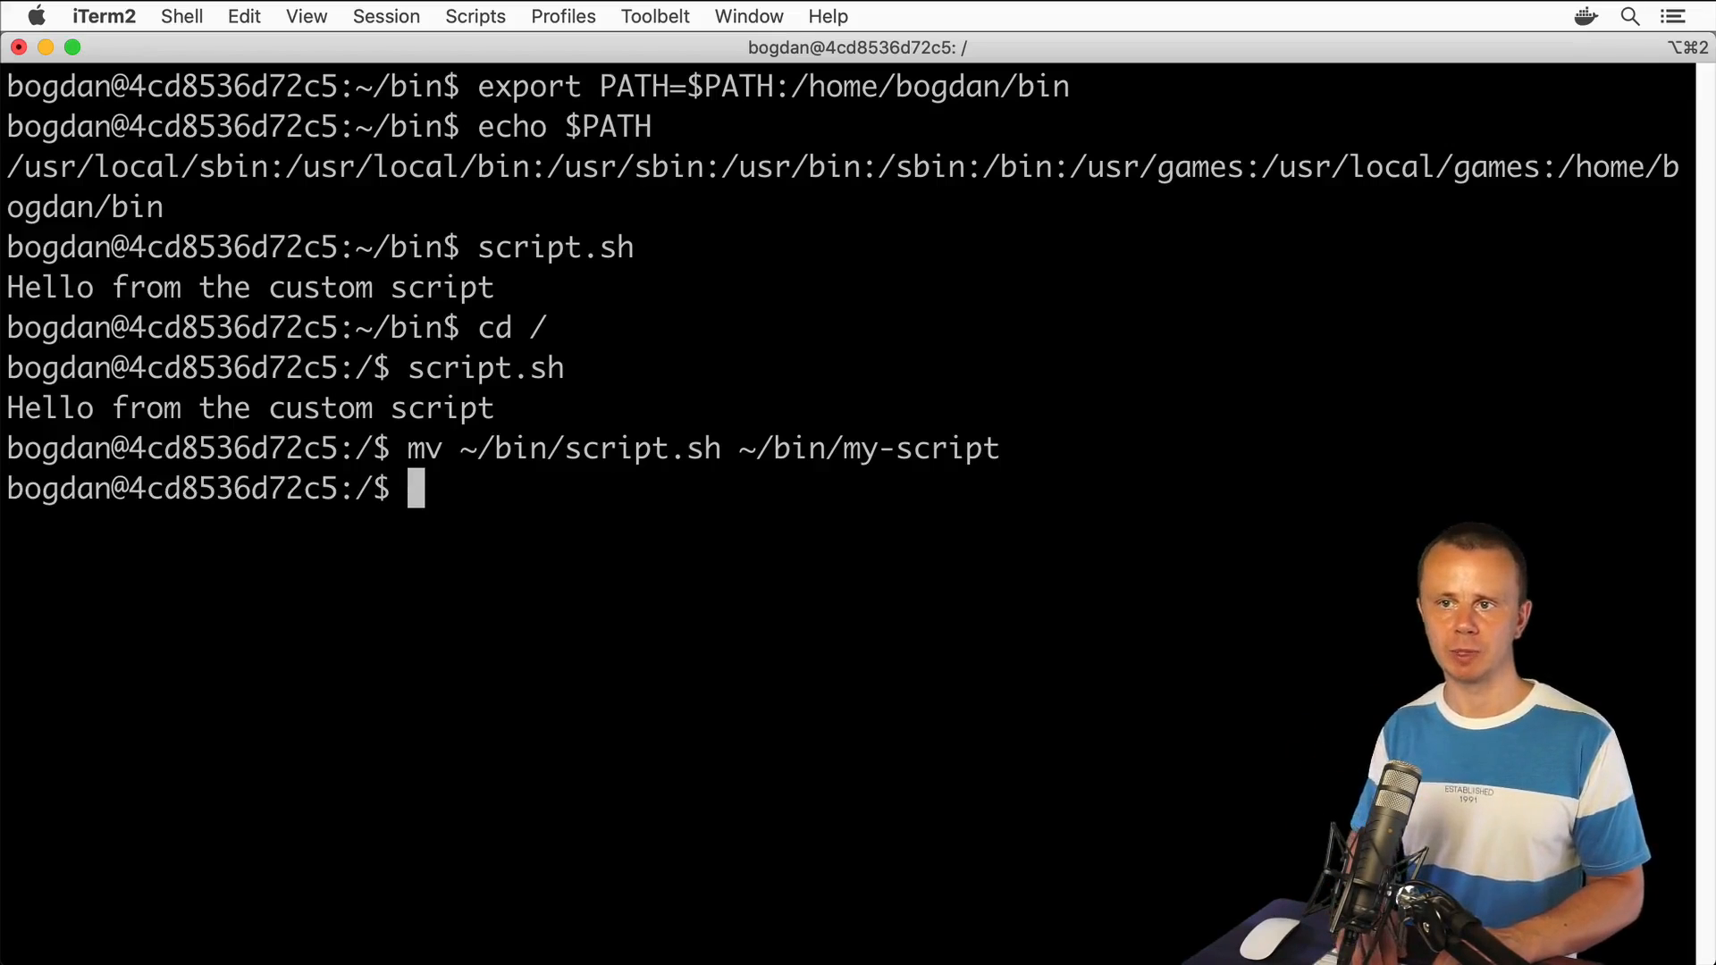
type("my-script")
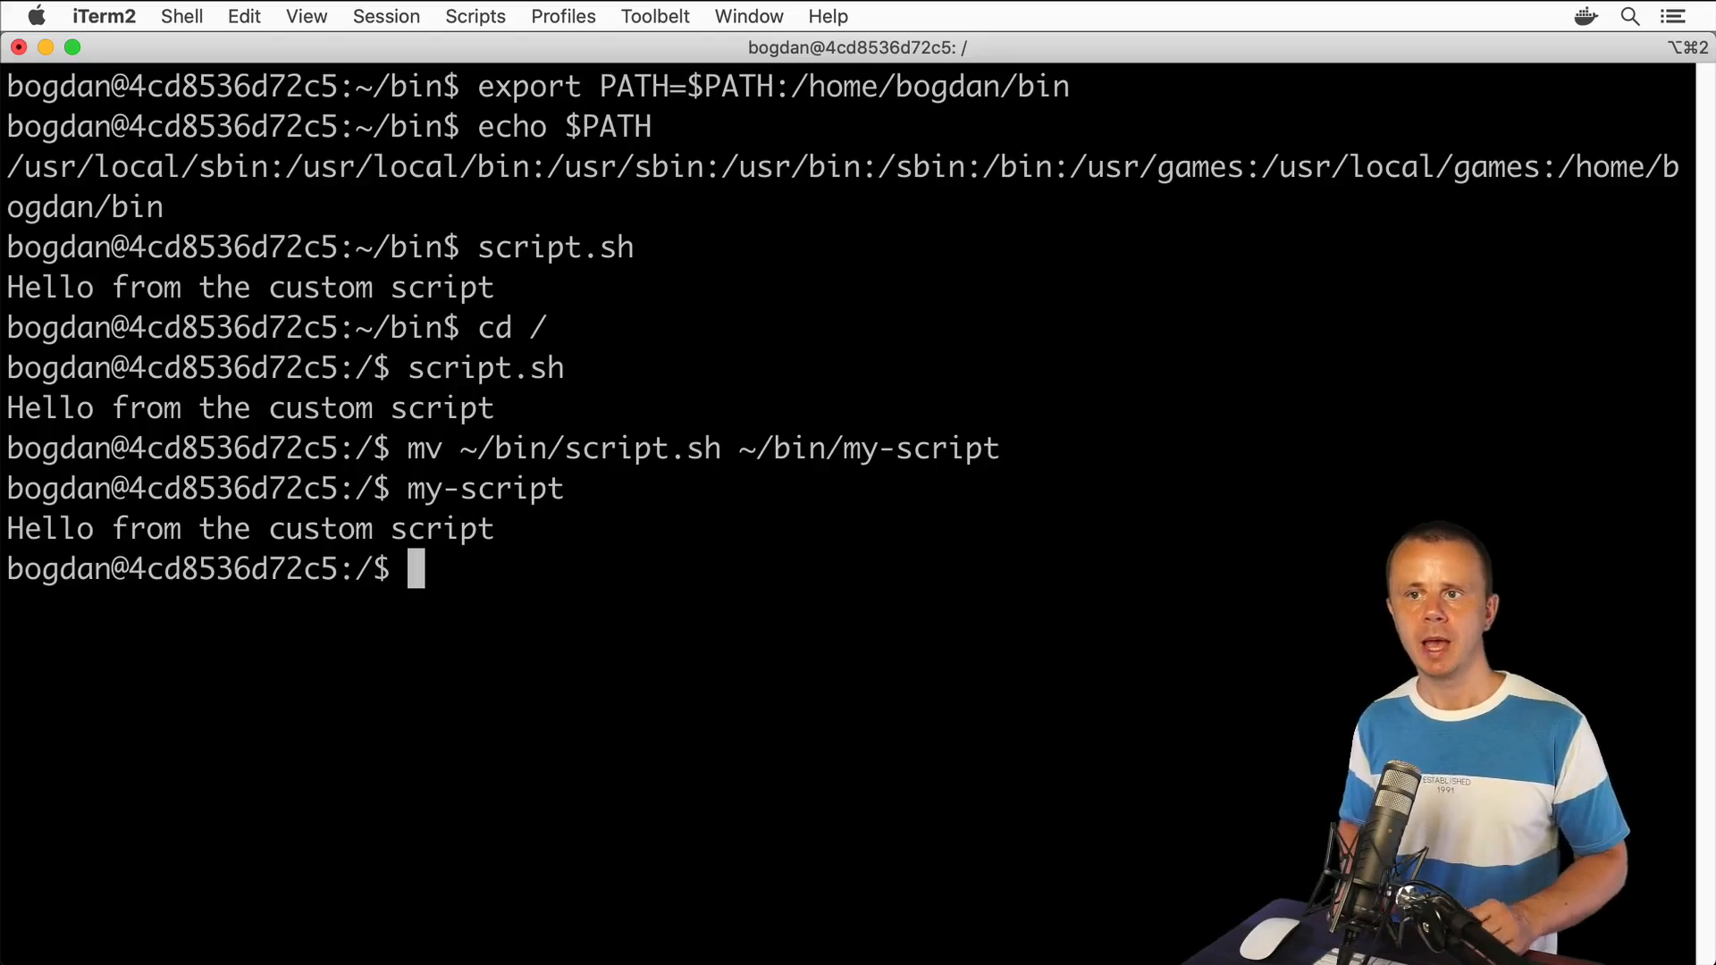
- List ~/bin with ls and ls -l, highlighting my-script's rwx bits and the PATH export command
type("ls ~/bin")
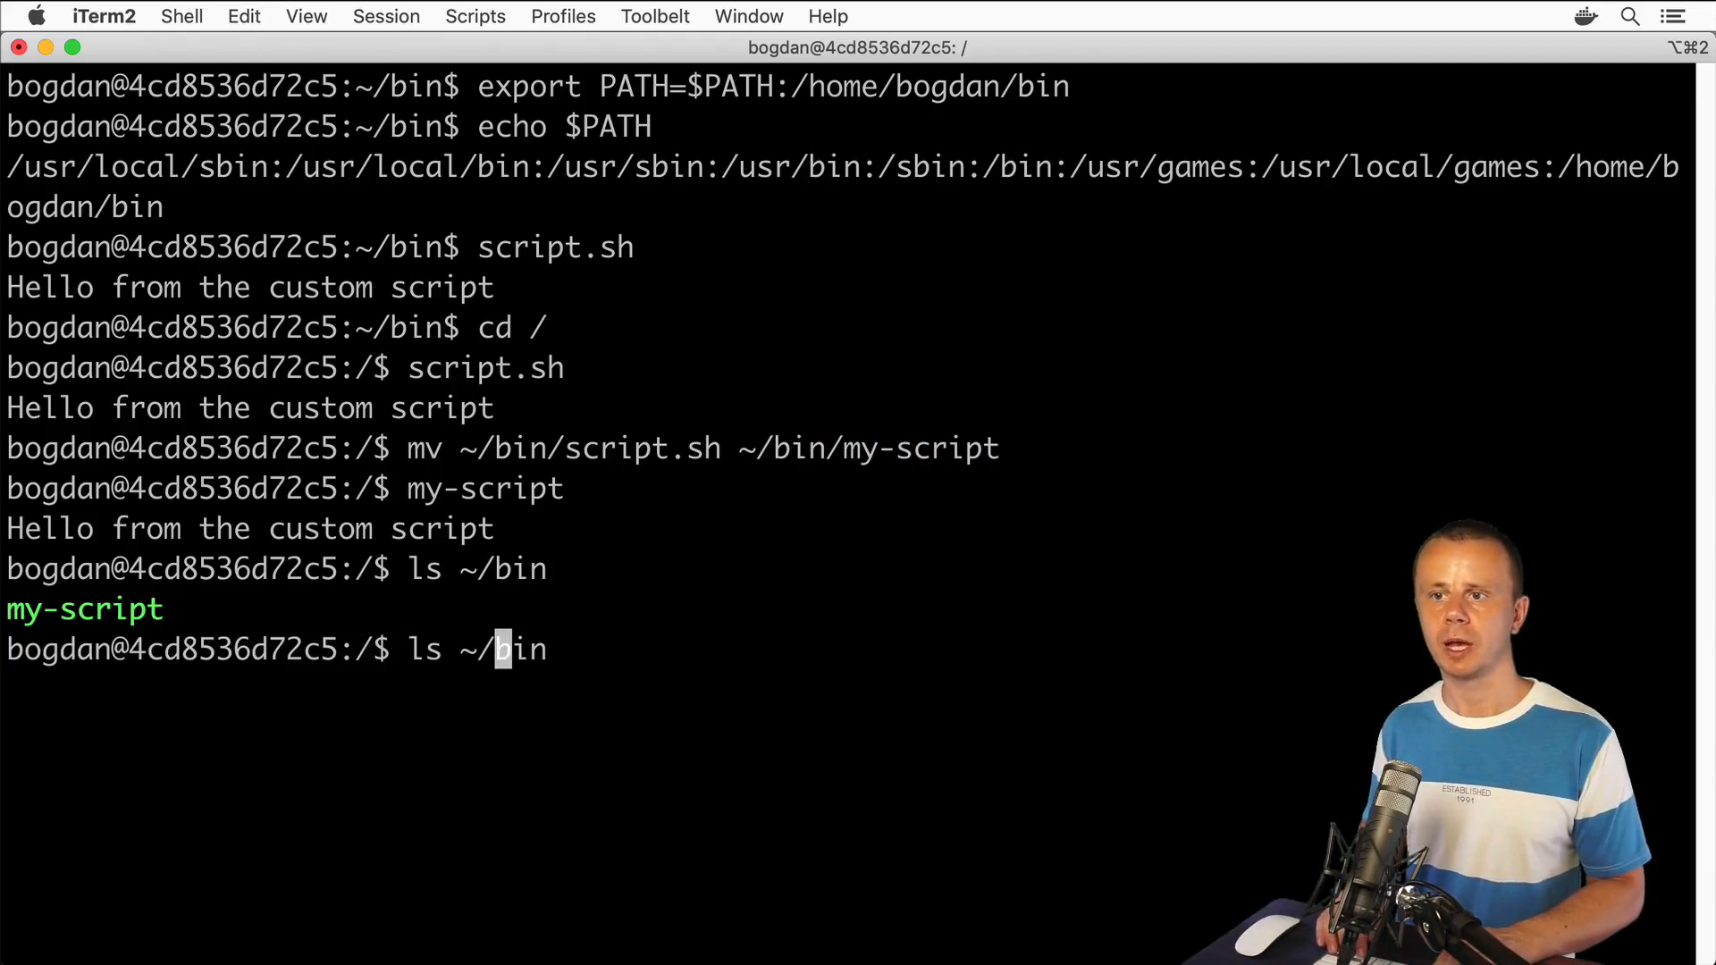
type("-l")
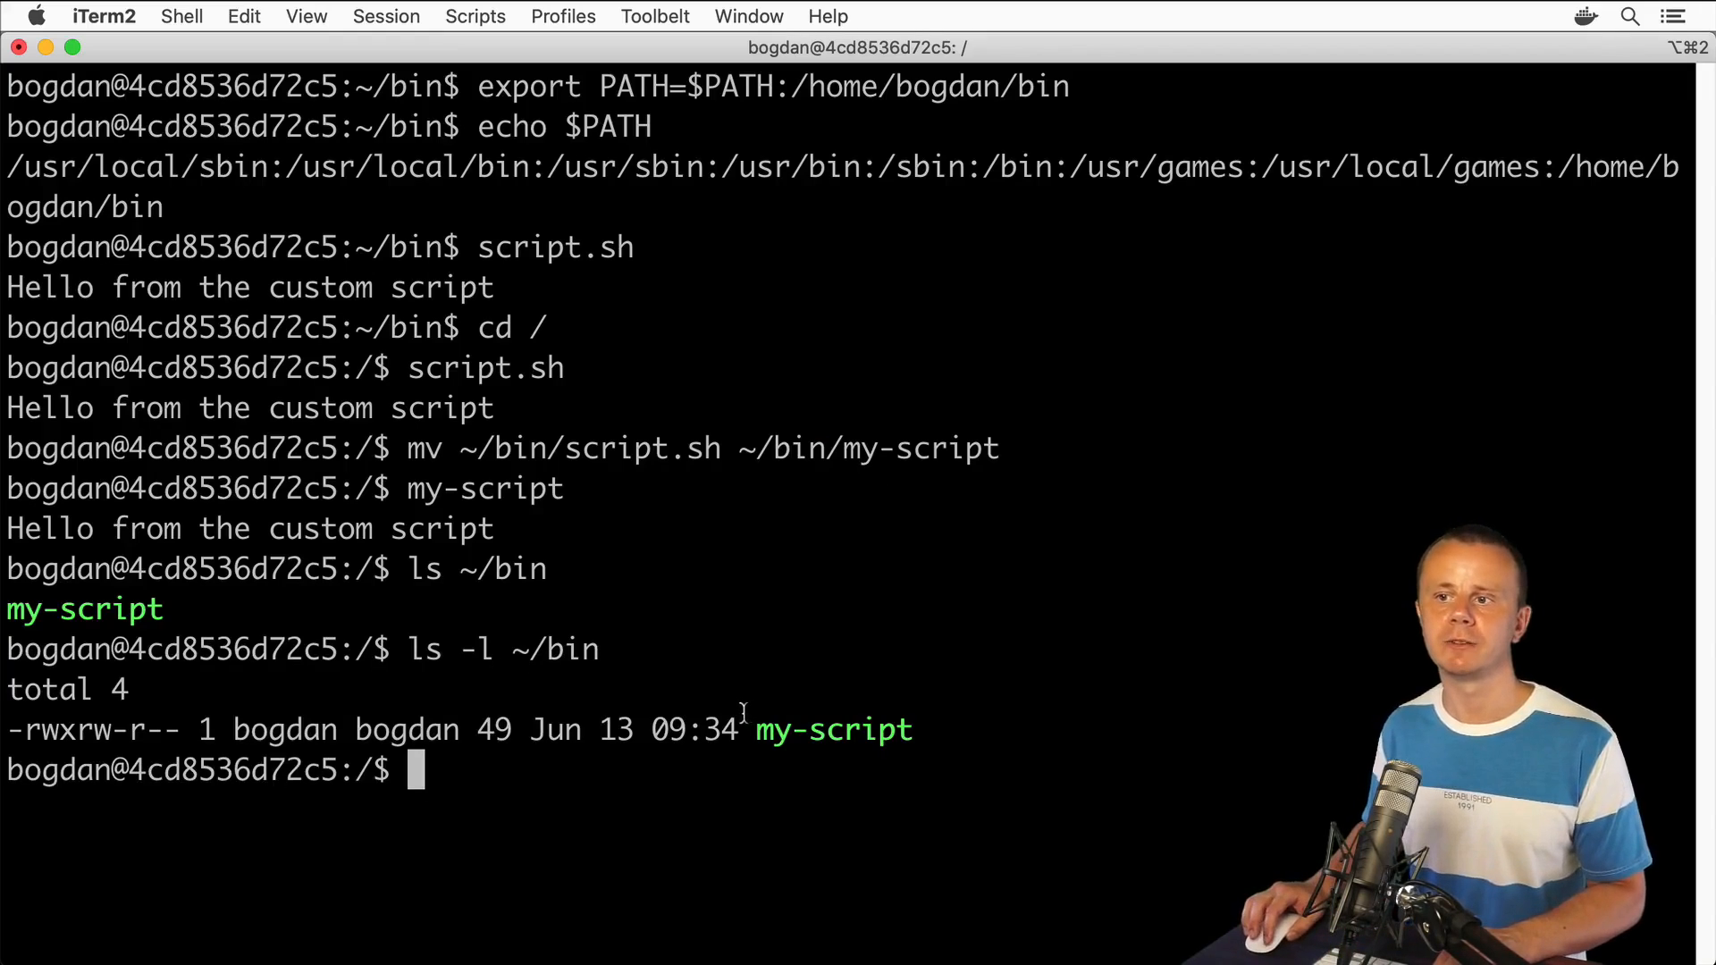
double_click(833, 730)
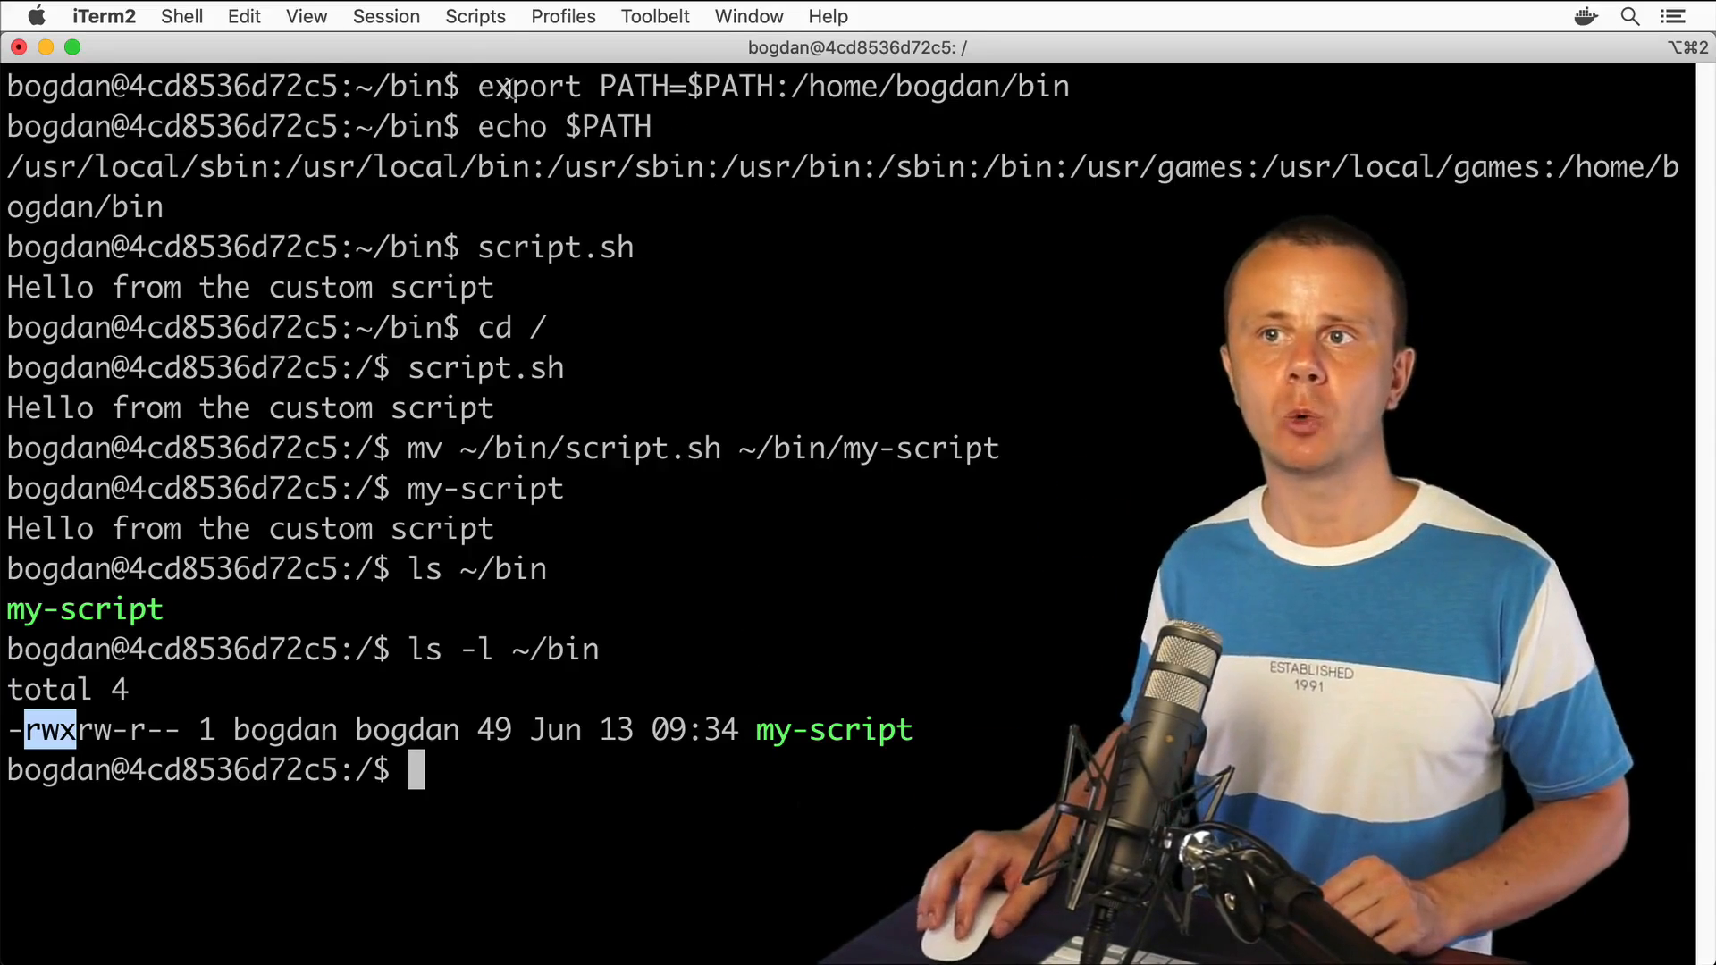
triple_click(773, 86)
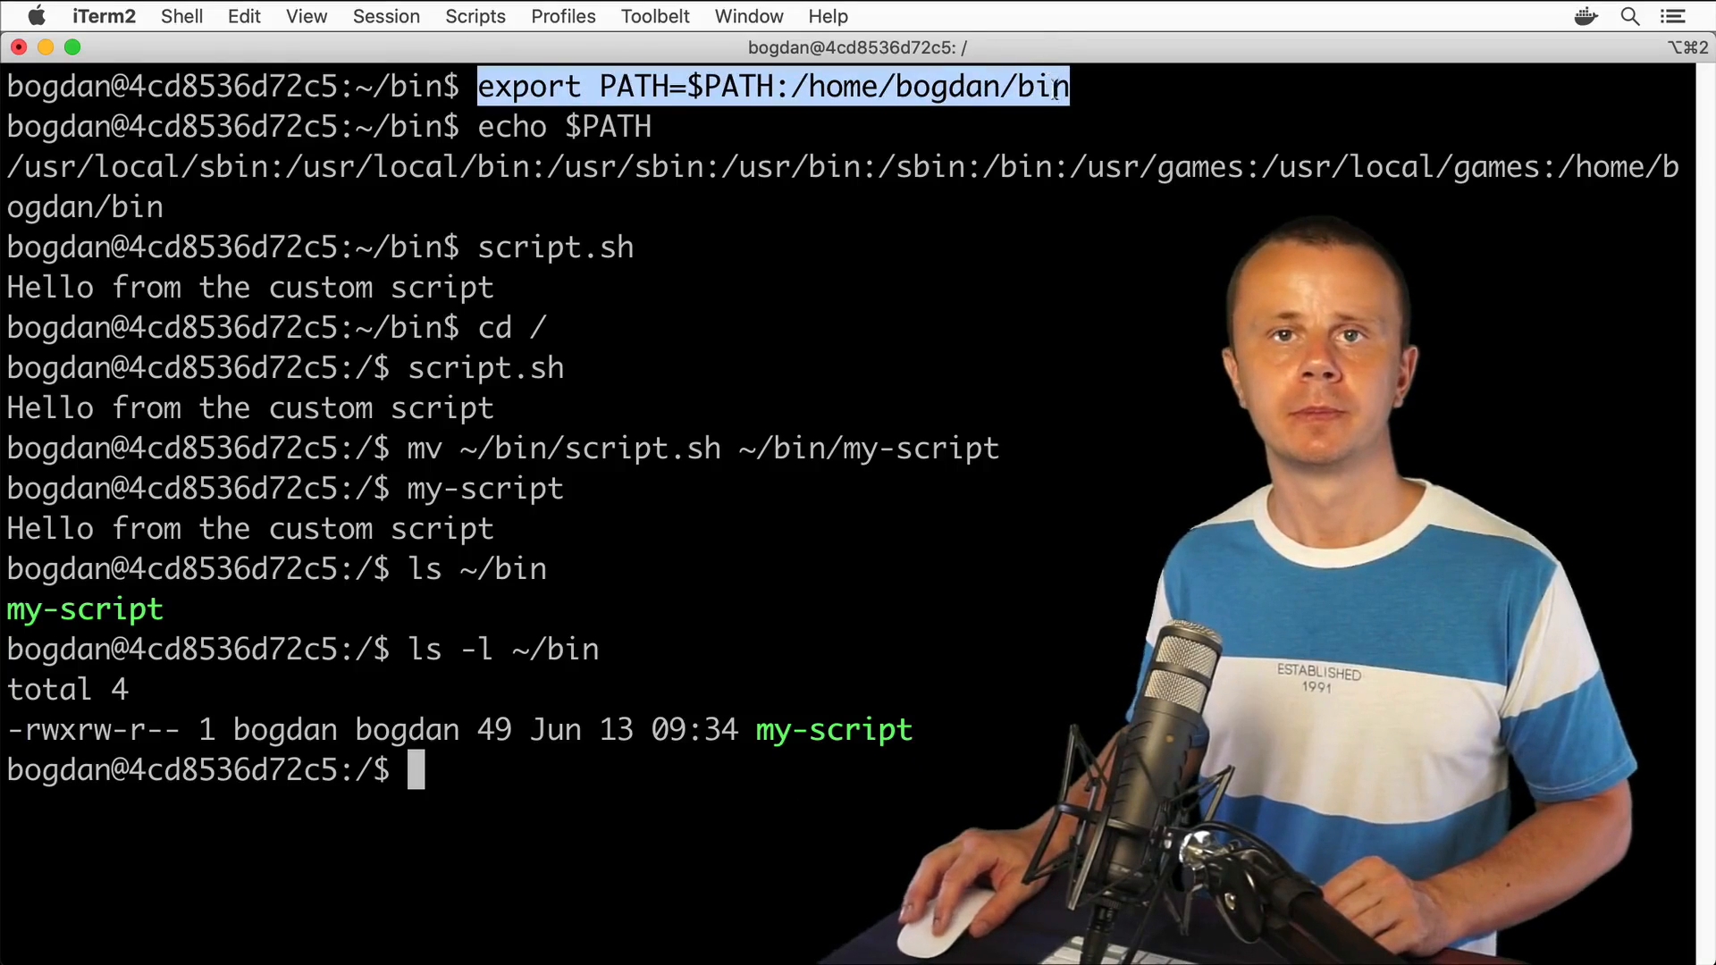